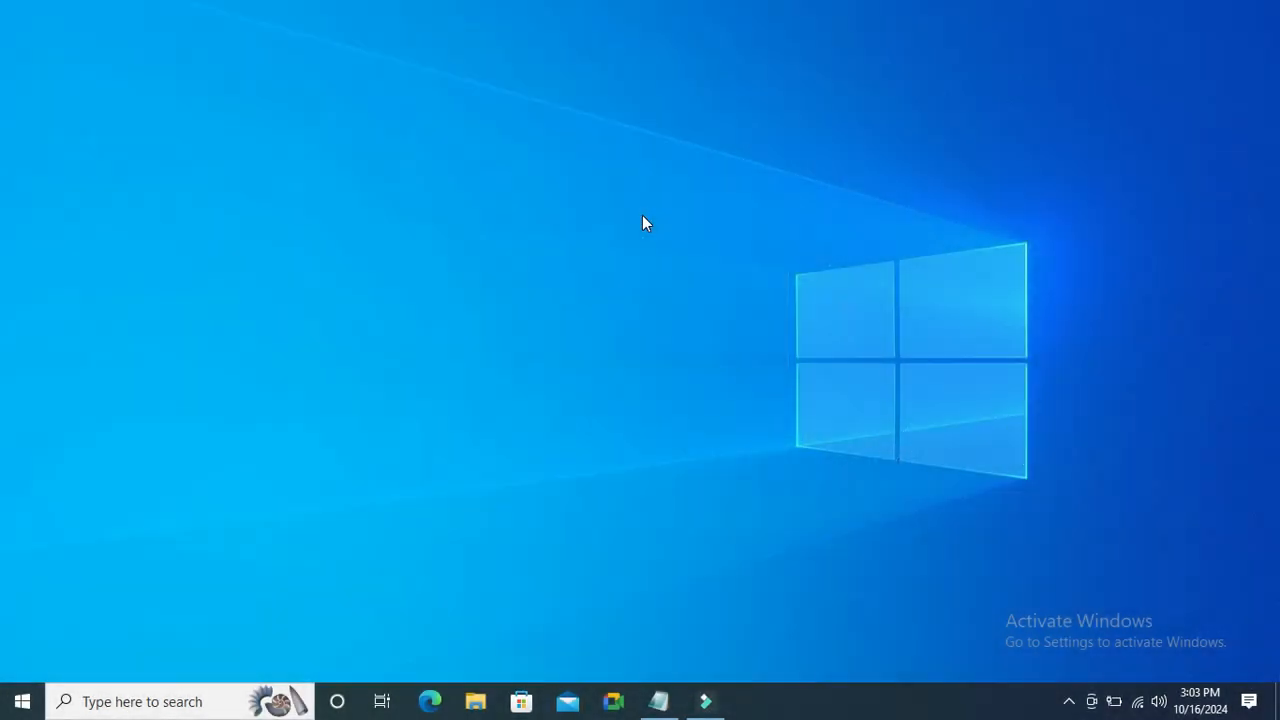
{"action": "mouse_move", "coordinate": [260, 476]}
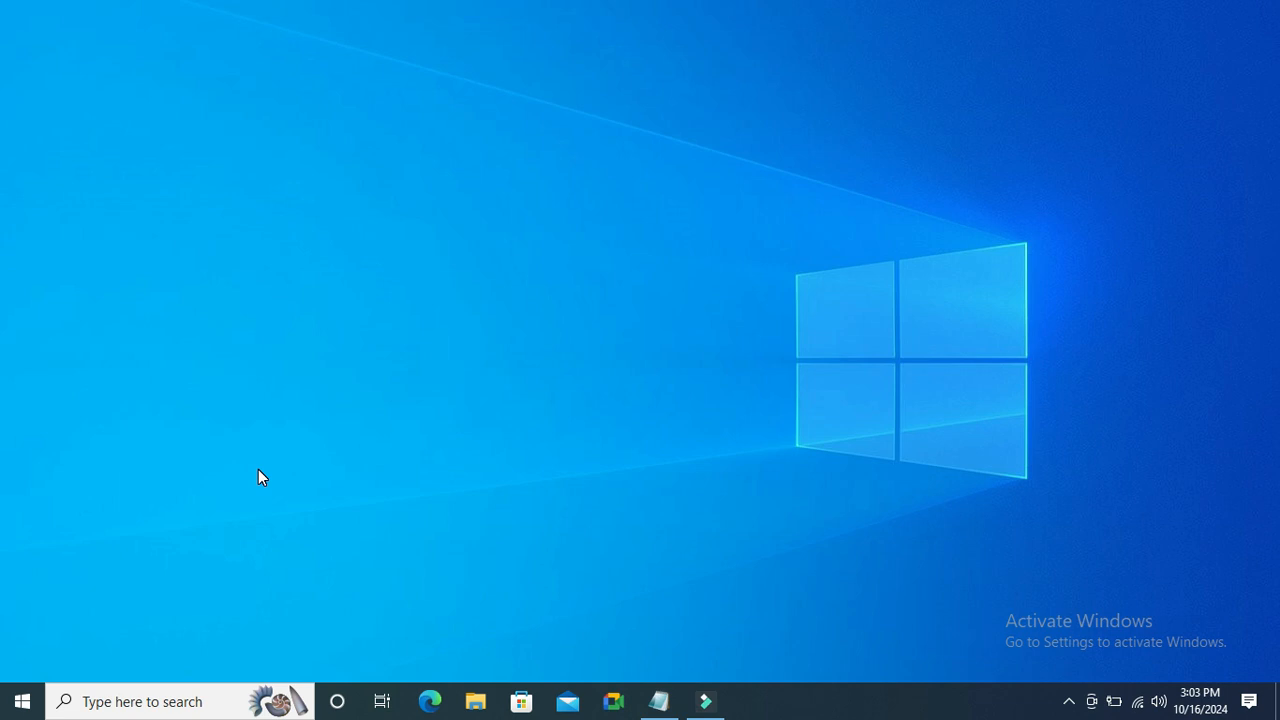
Step: Show This PC's drives in File Explorer and select the ESD-ISO (H:) USB drive
{"action": "left_click", "coordinate": [476, 700]}
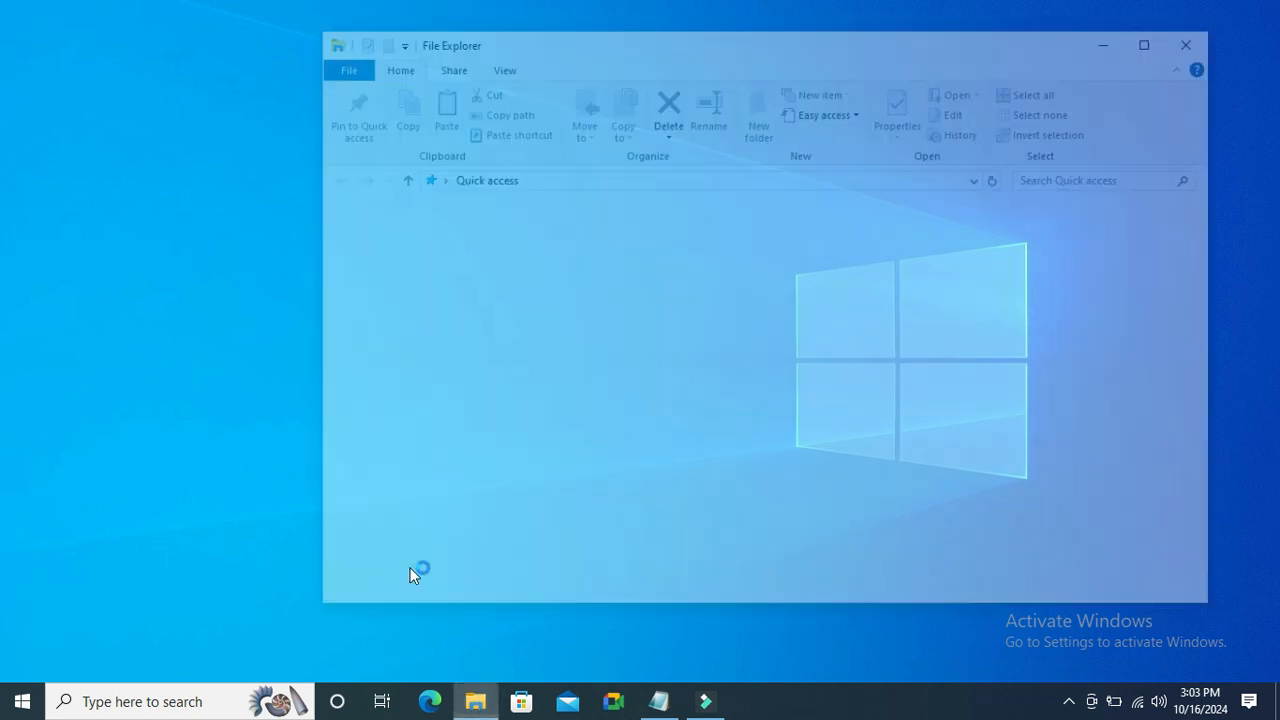
{"action": "left_click", "coordinate": [372, 458]}
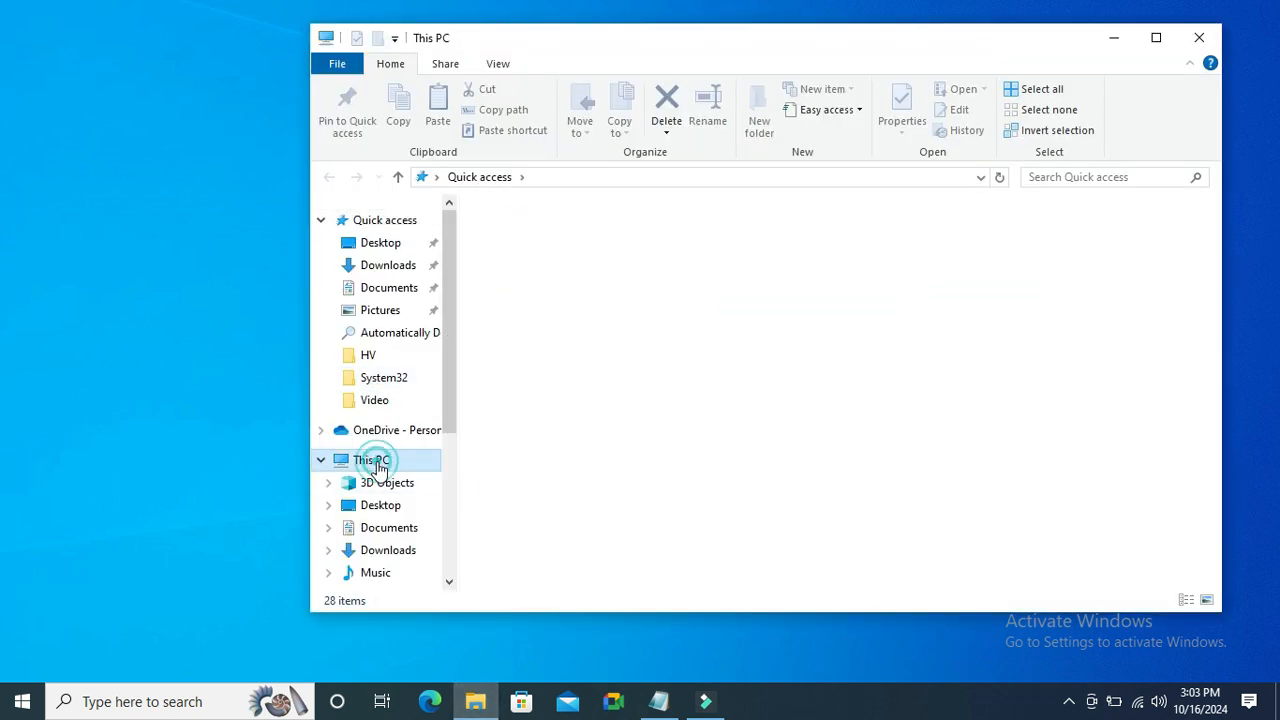
{"action": "left_click", "coordinate": [372, 458]}
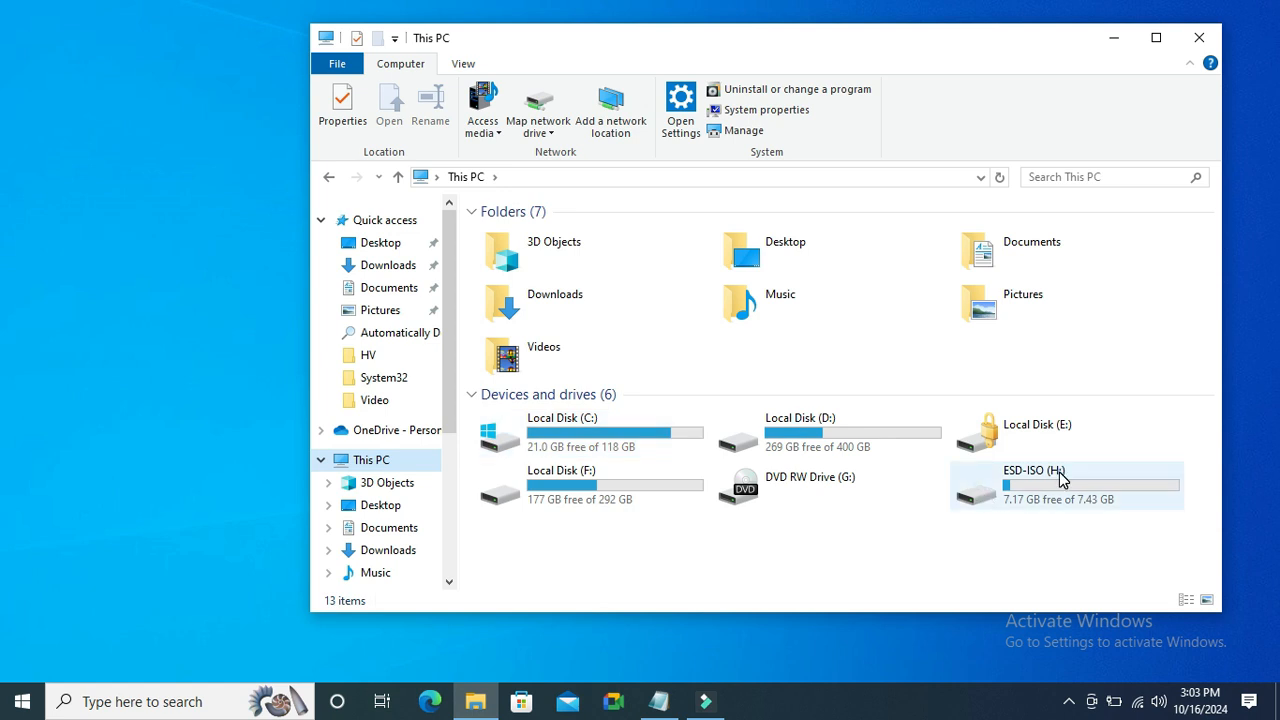
{"action": "left_click", "coordinate": [1066, 486]}
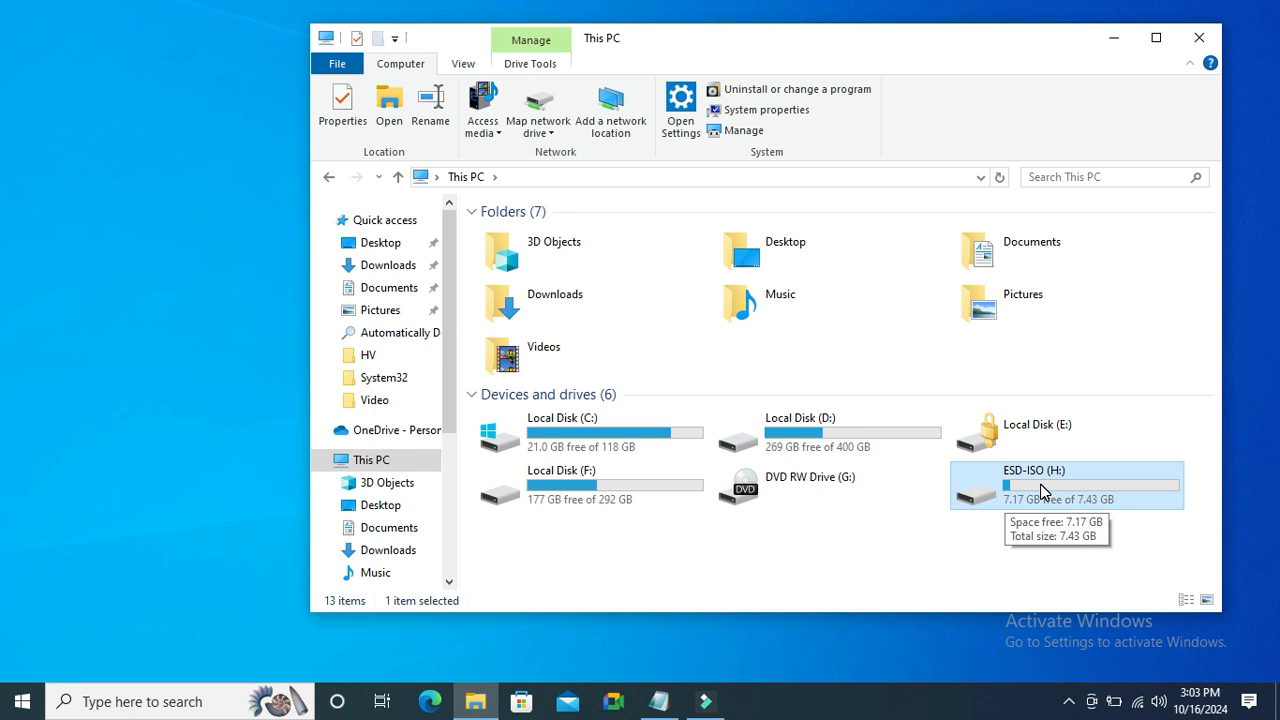
Step: Start a quick format of ESD-ISO (H:), confirm erasing data, and acknowledge the write-protected refusal
{"action": "right_click", "coordinate": [1044, 490]}
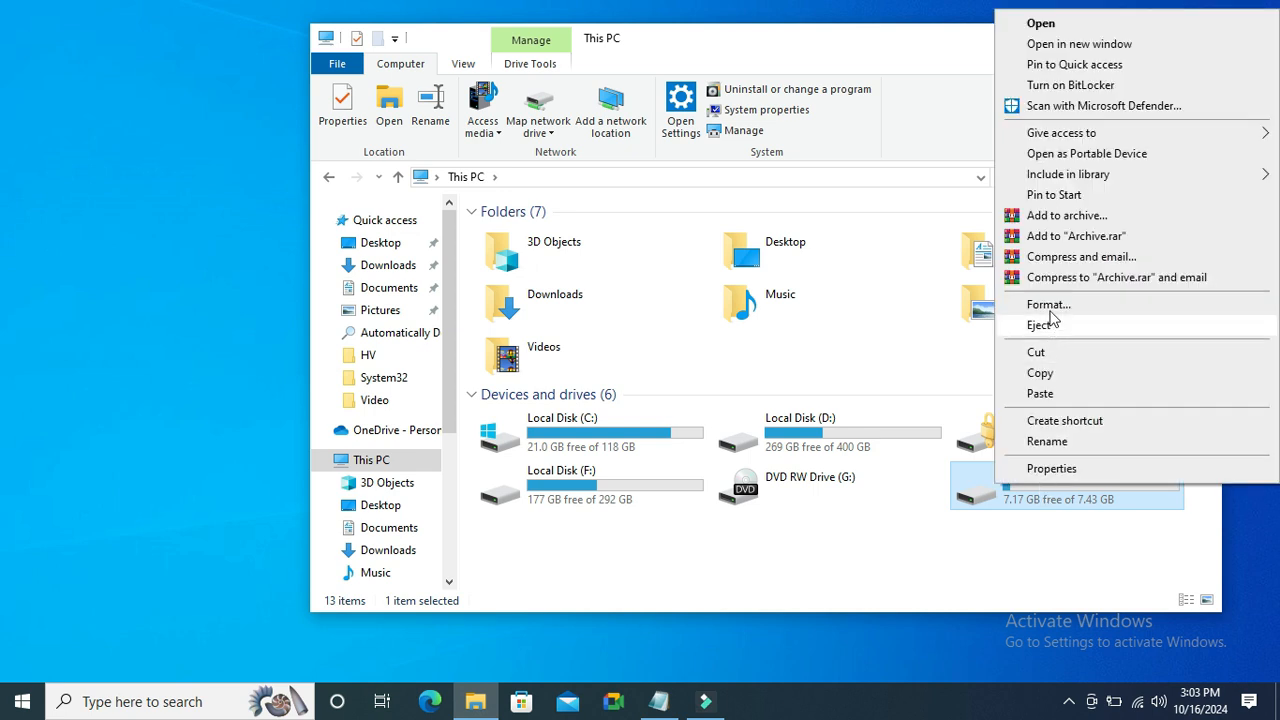
{"action": "left_click", "coordinate": [1048, 304]}
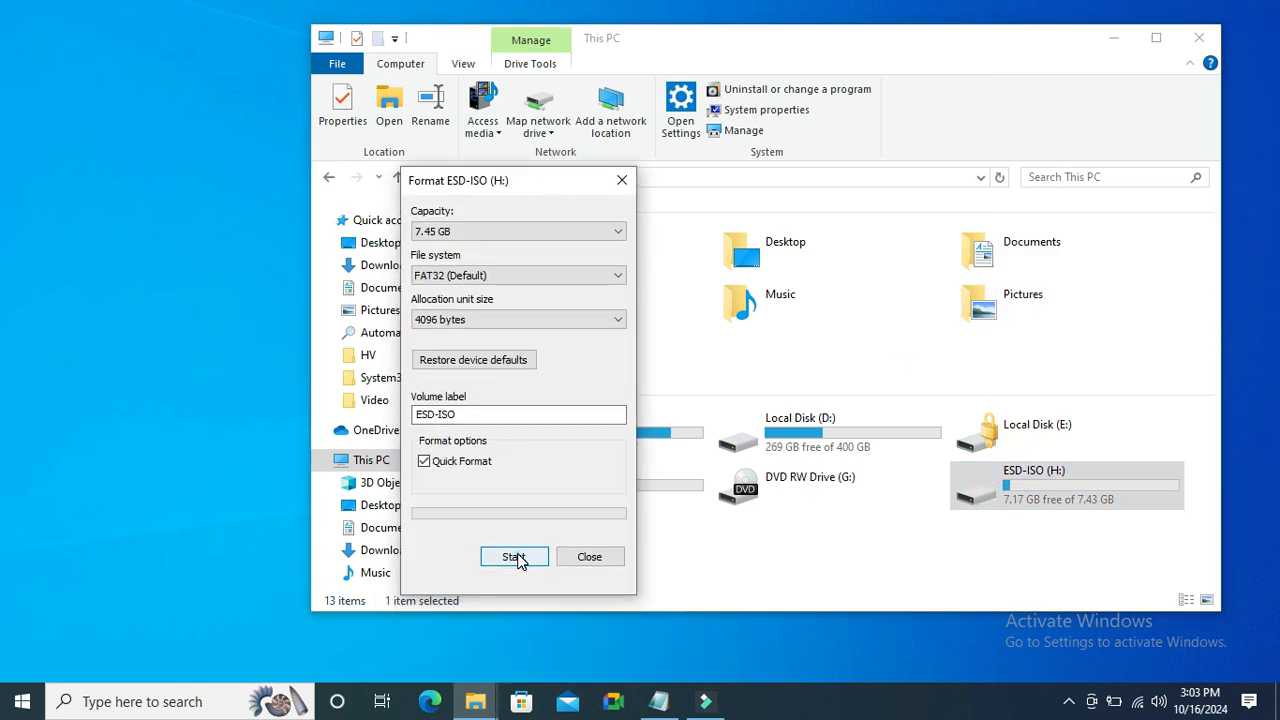
{"action": "left_click", "coordinate": [514, 556]}
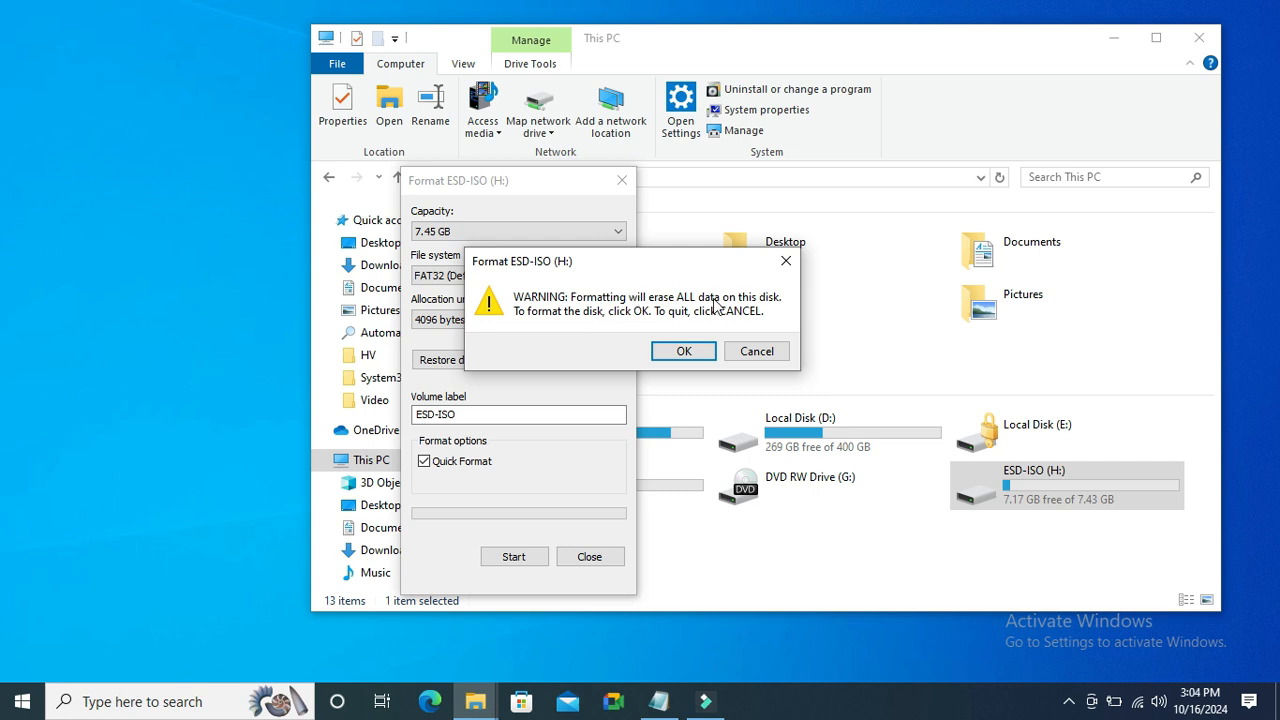
{"action": "mouse_move", "coordinate": [692, 330]}
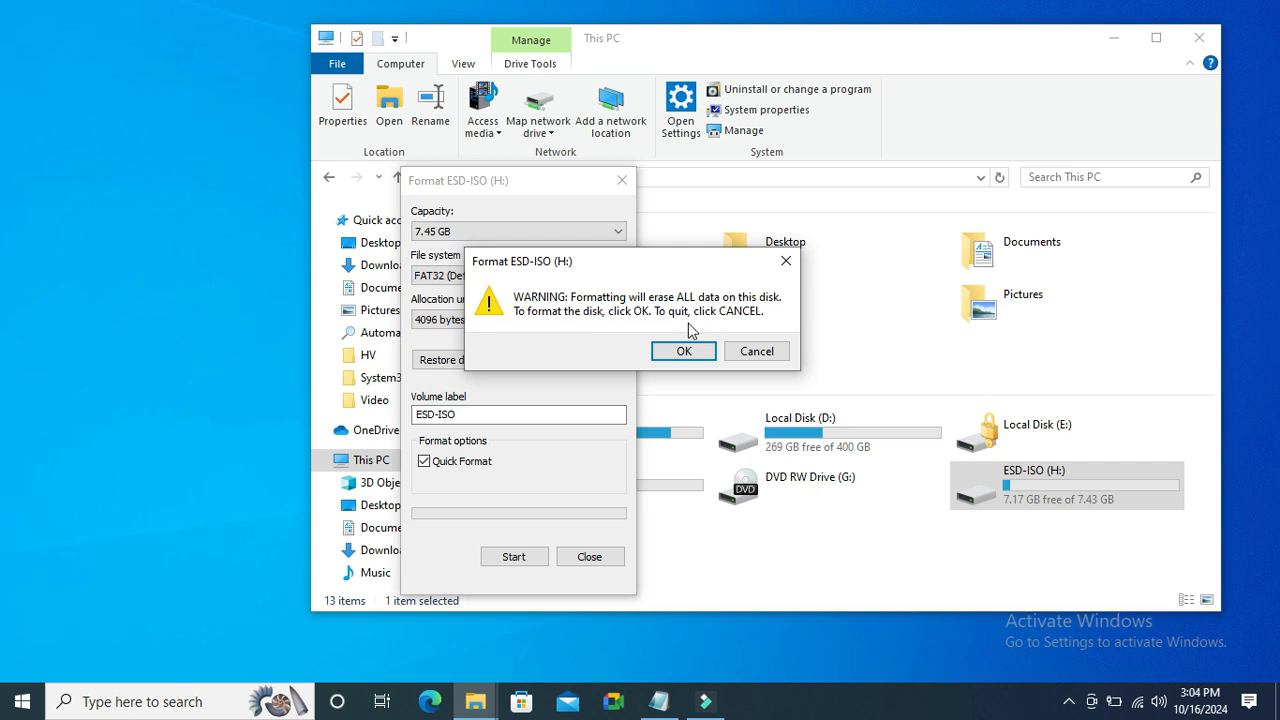
{"action": "left_click", "coordinate": [684, 352]}
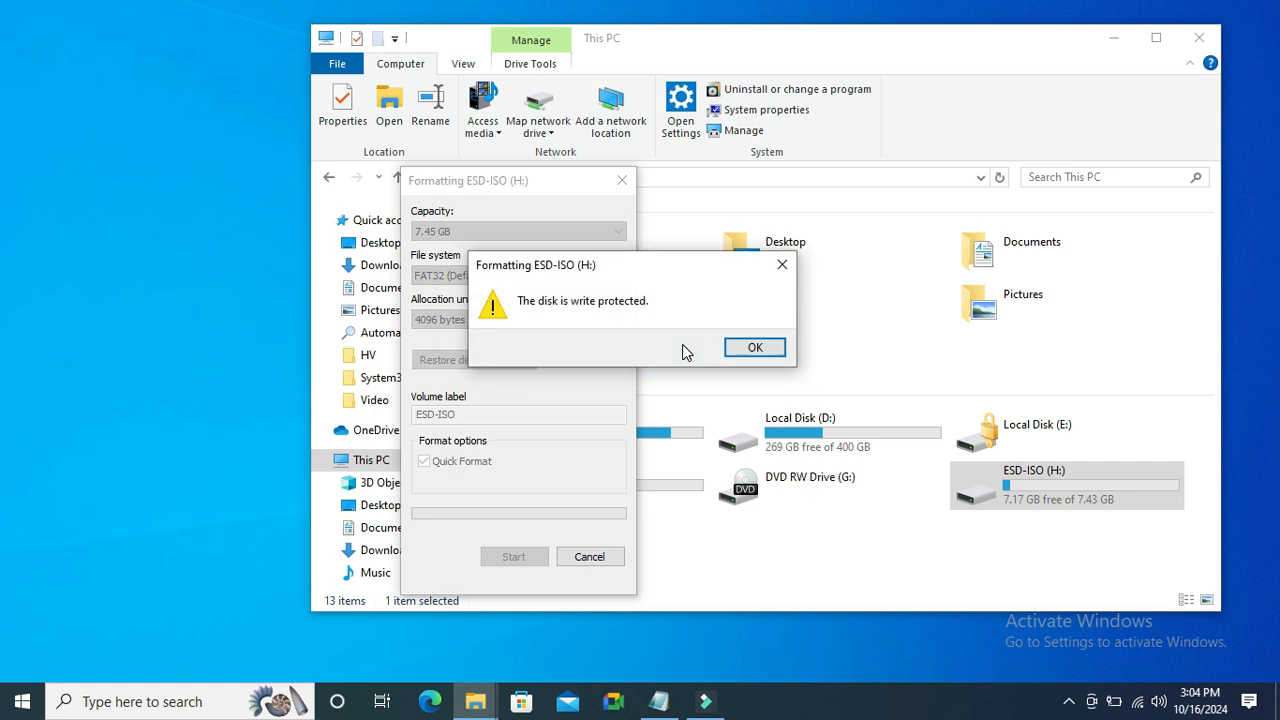
{"action": "mouse_move", "coordinate": [696, 316]}
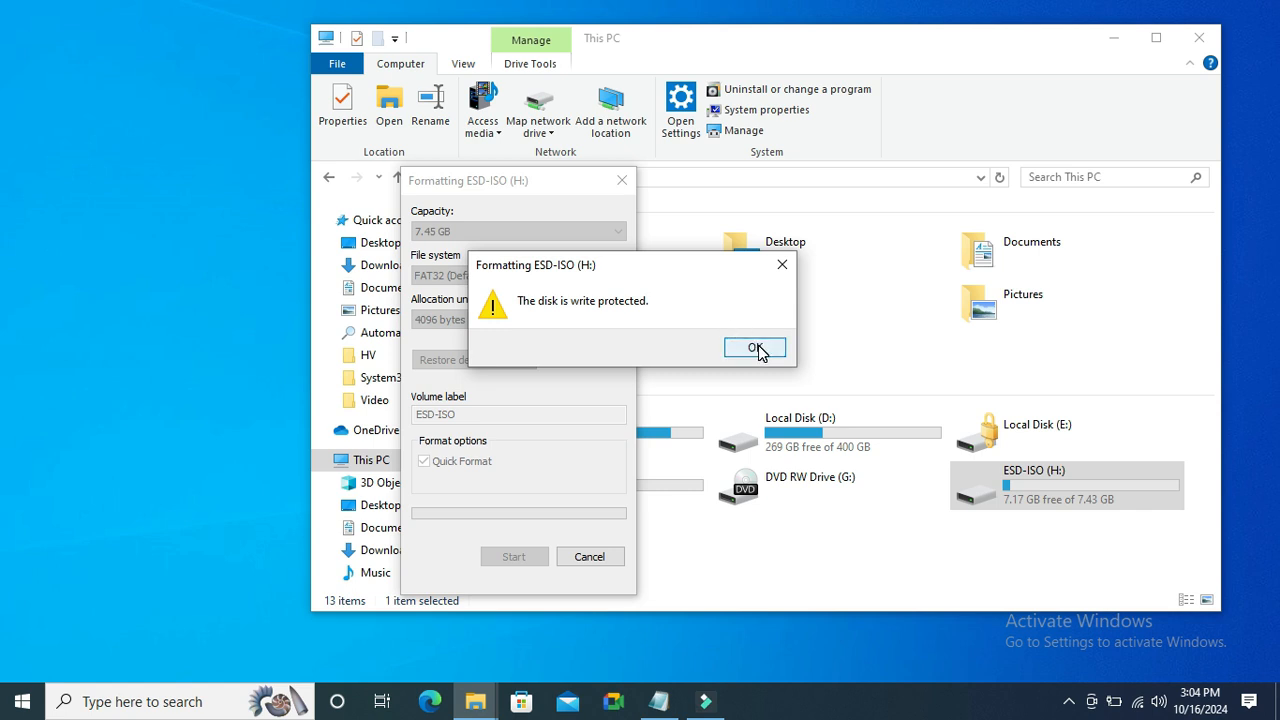
{"action": "left_click", "coordinate": [756, 348]}
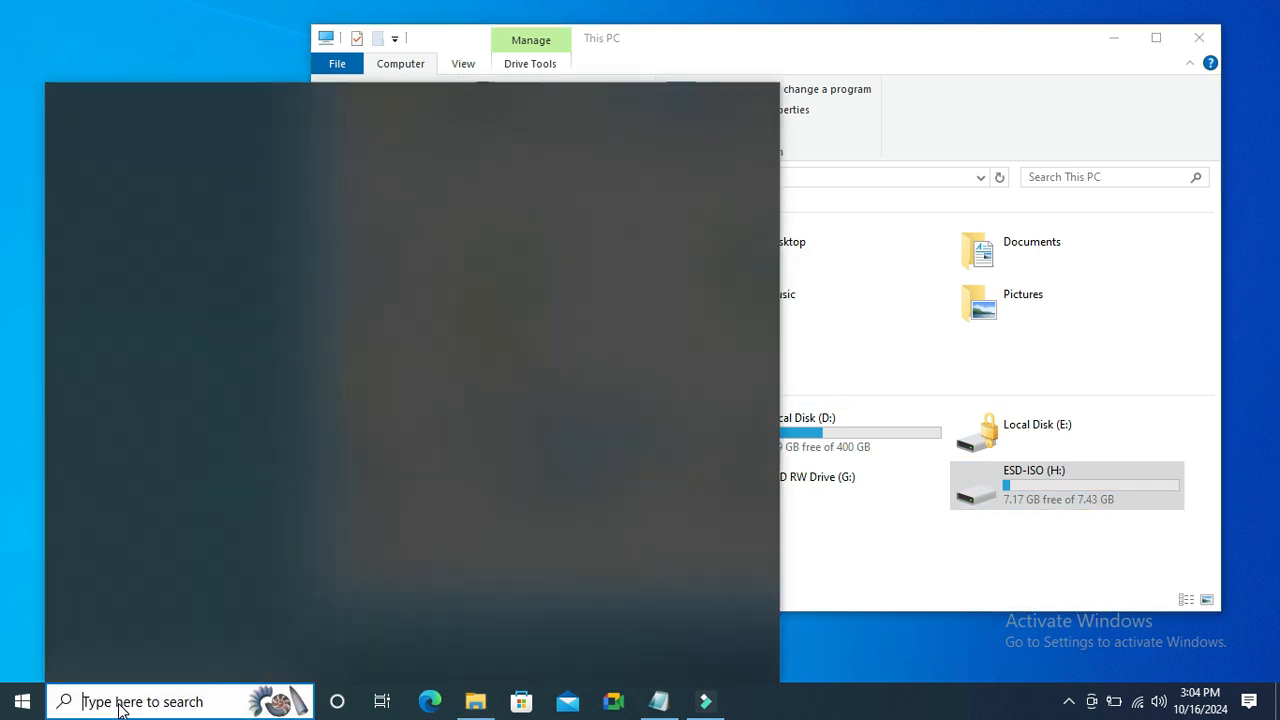
Step: Run cmd as administrator and launch diskpart
{"action": "type", "text": "cmd"}
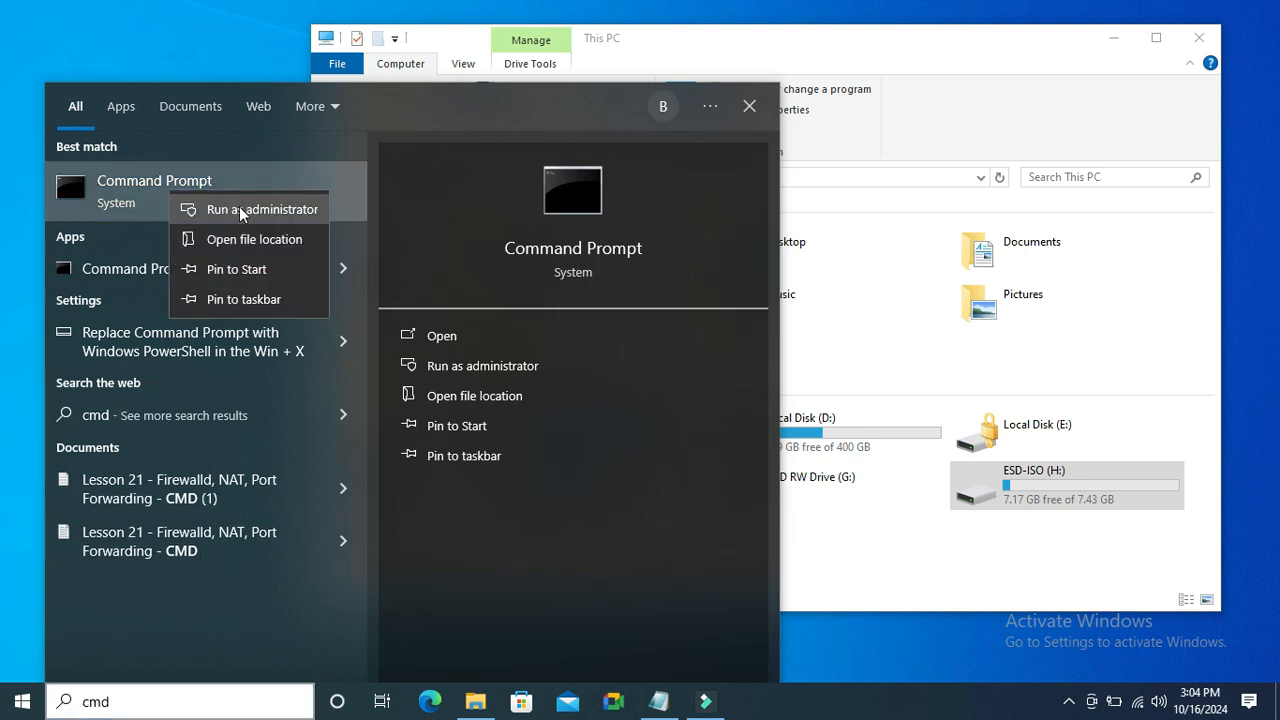
{"action": "left_click", "coordinate": [264, 210]}
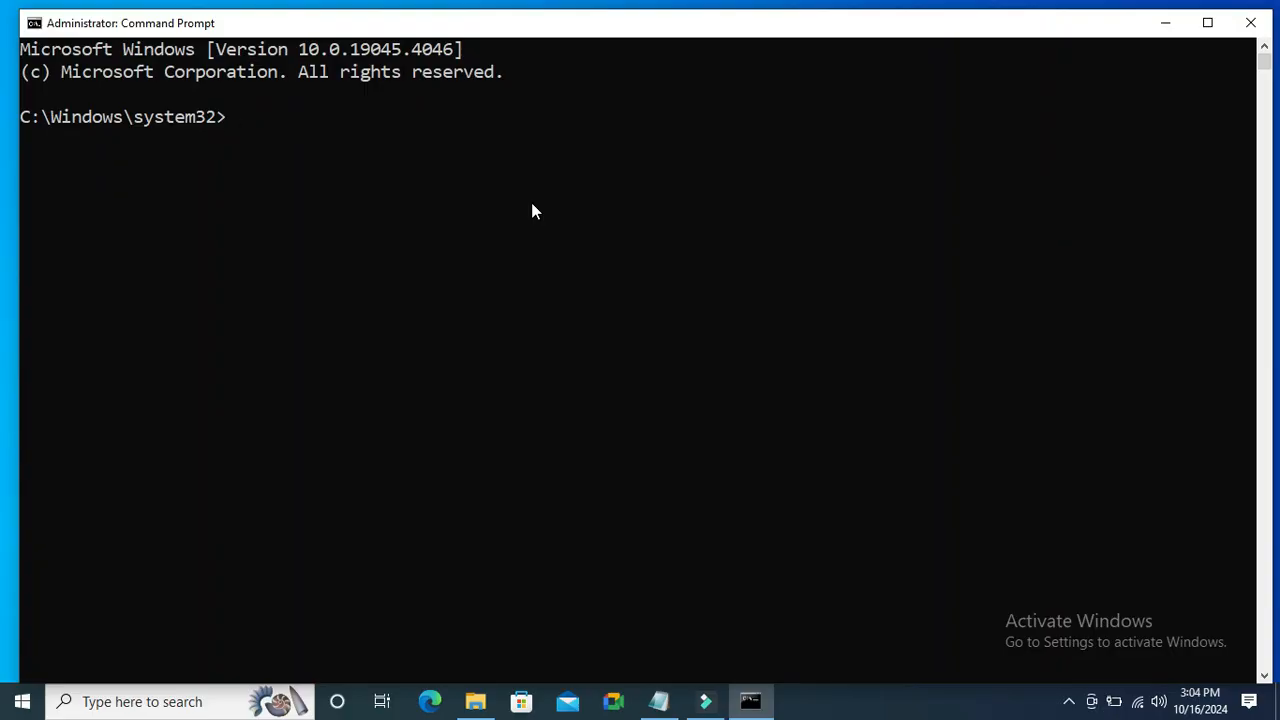
{"action": "type", "text": "diskp"}
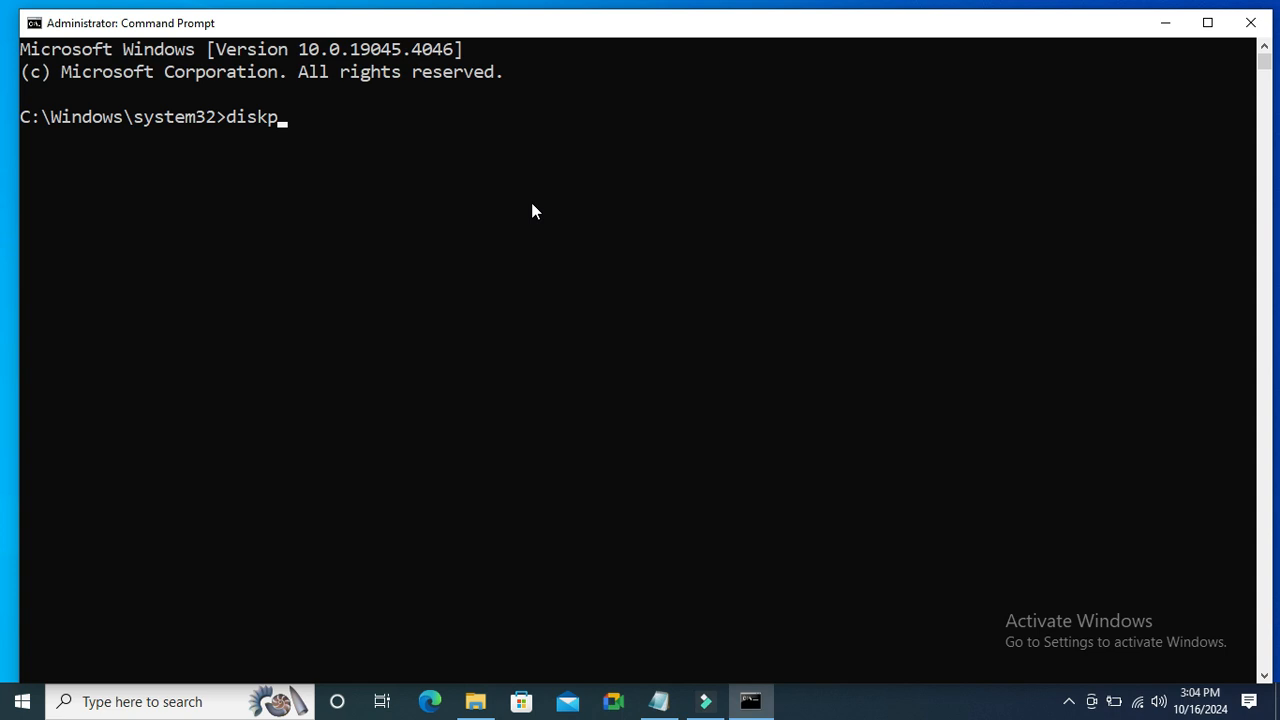
{"action": "type", "text": "art"}
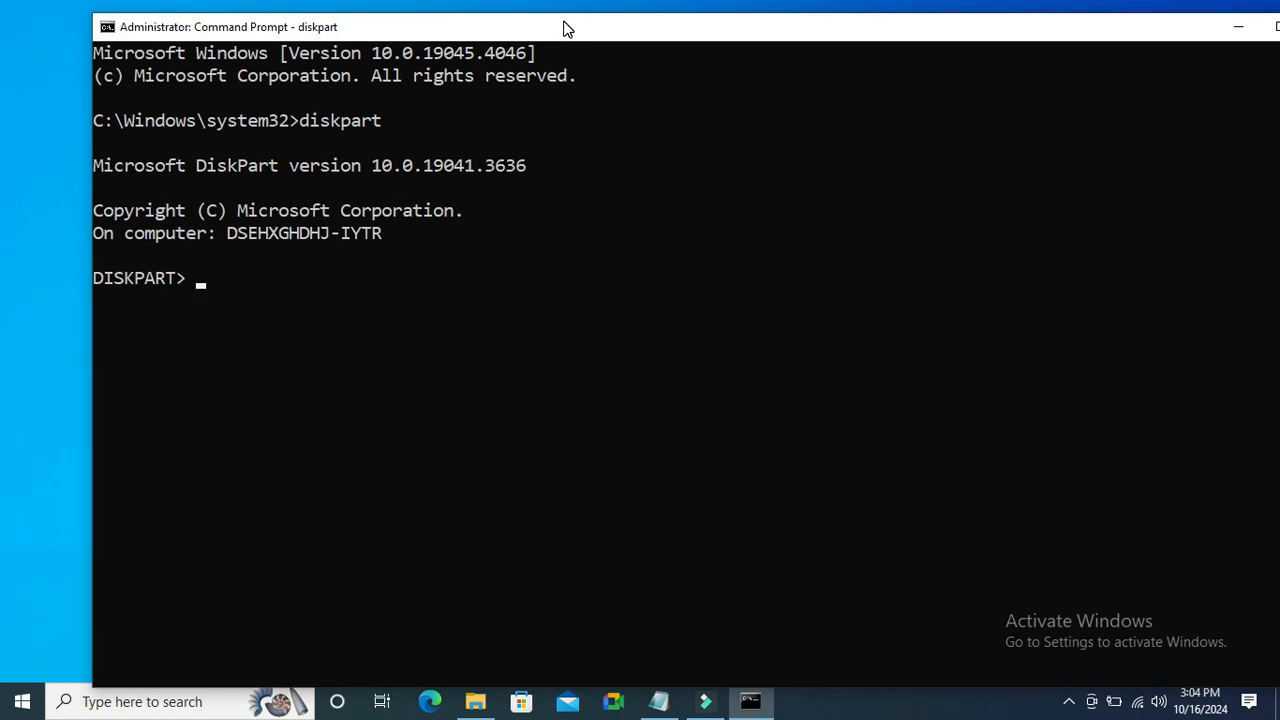
Step: List all disks in diskpart, revealing the 7633 MB Disk 2
{"action": "type", "text": "li"}
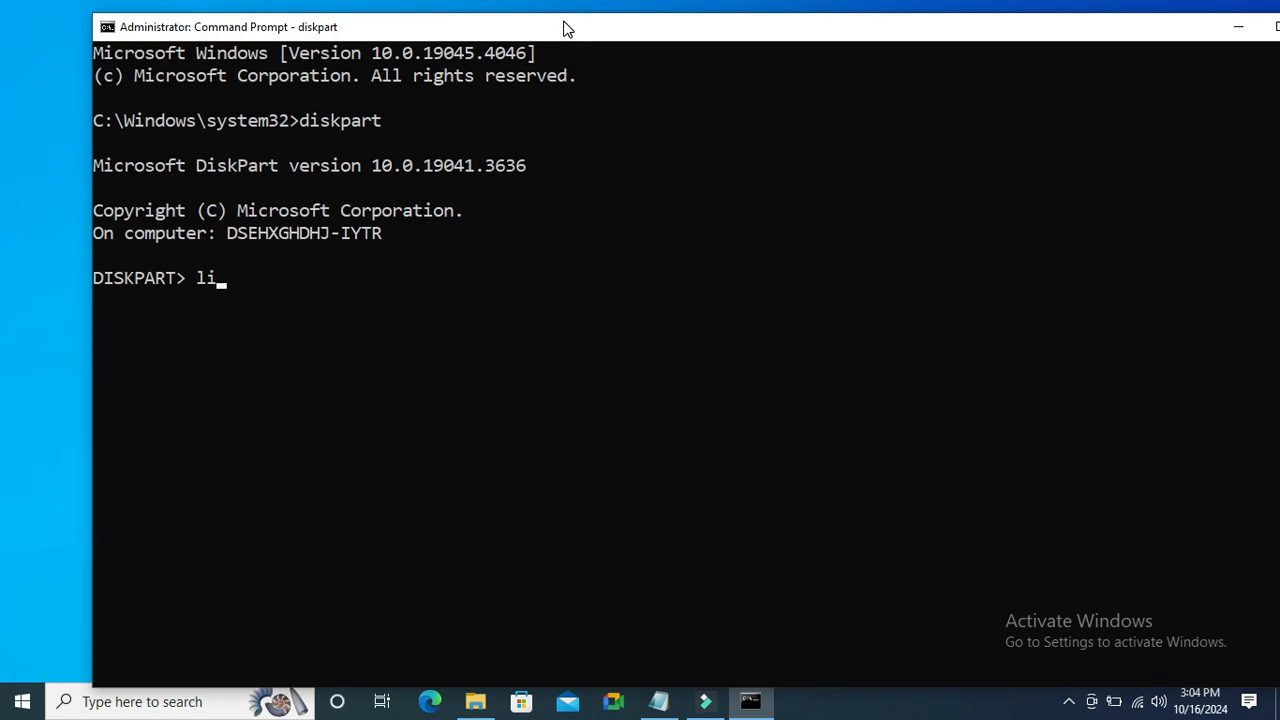
{"action": "type", "text": "st di"}
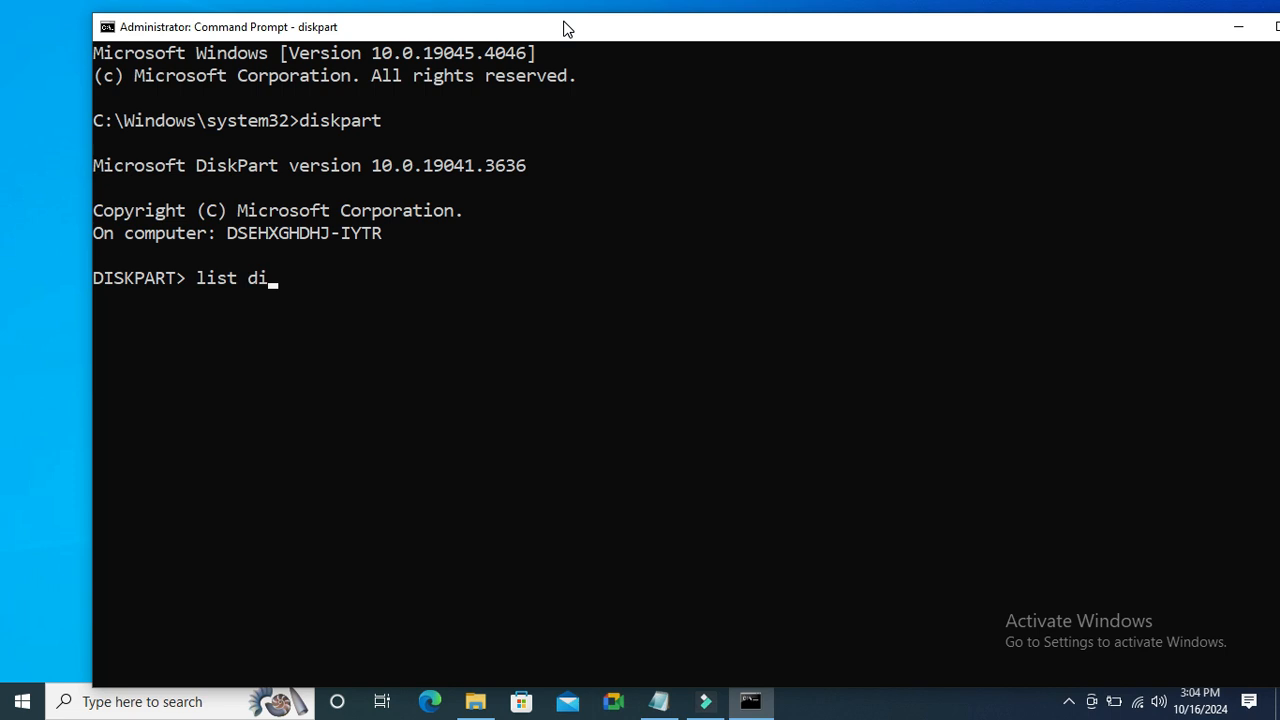
{"action": "type", "text": "sk"}
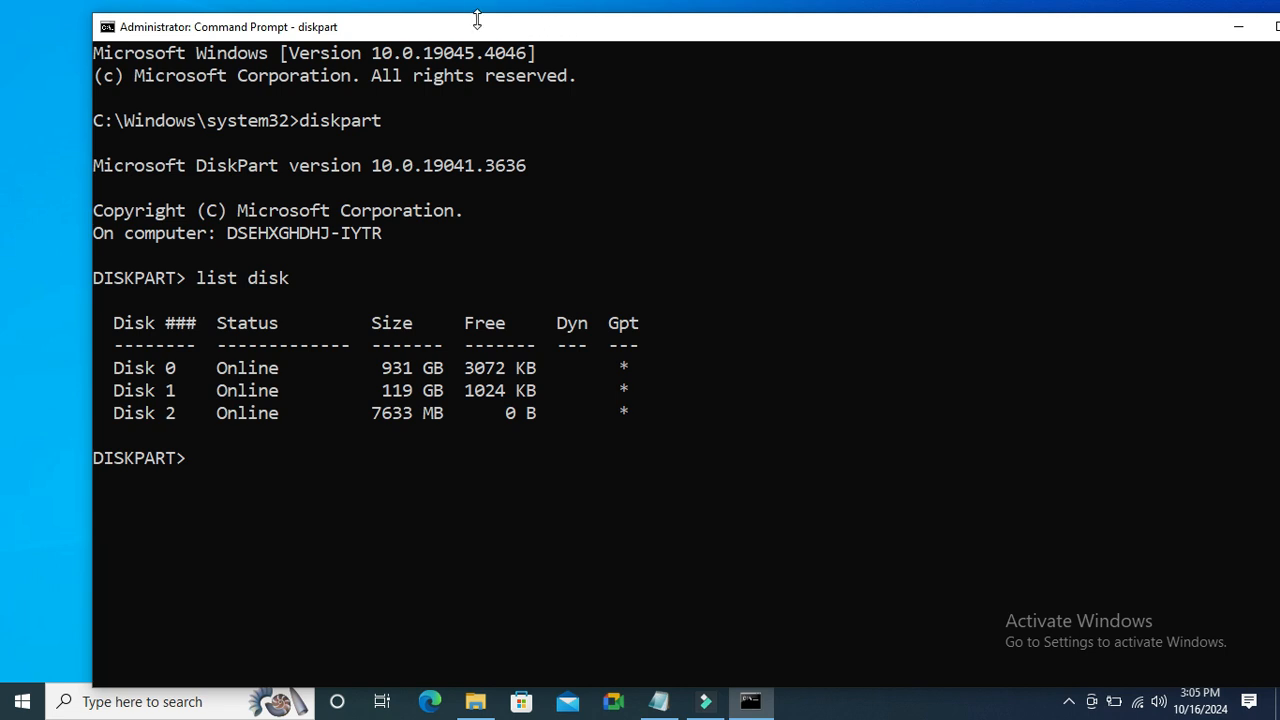
{"action": "mouse_move", "coordinate": [112, 424]}
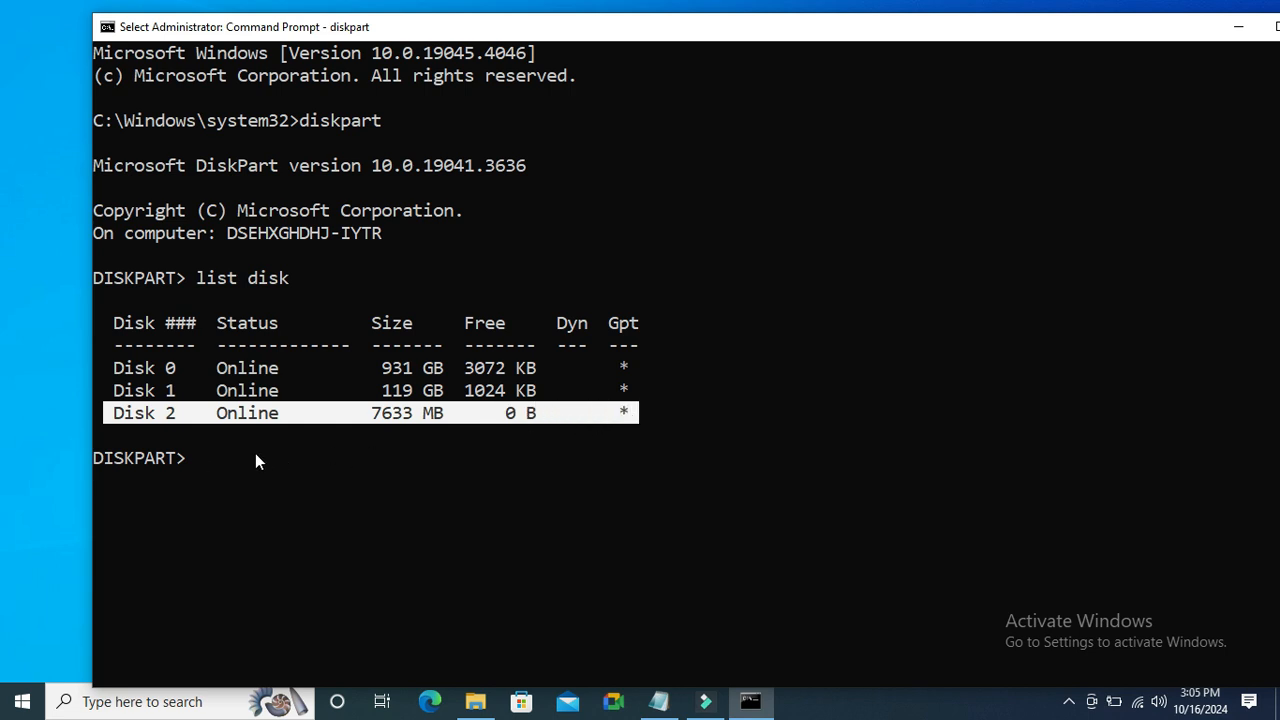
Step: Select Disk 2, the 7633 MB USB drive, in diskpart
{"action": "left_click", "coordinate": [216, 458]}
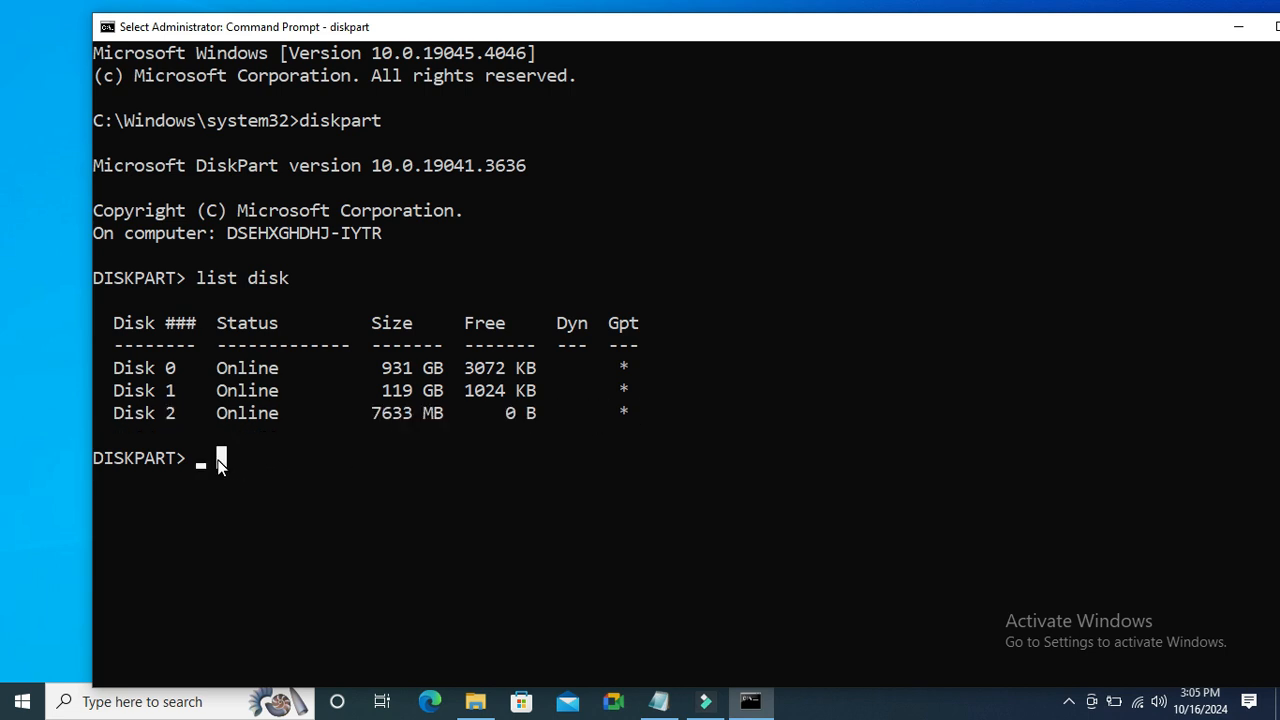
{"action": "type", "text": "select"}
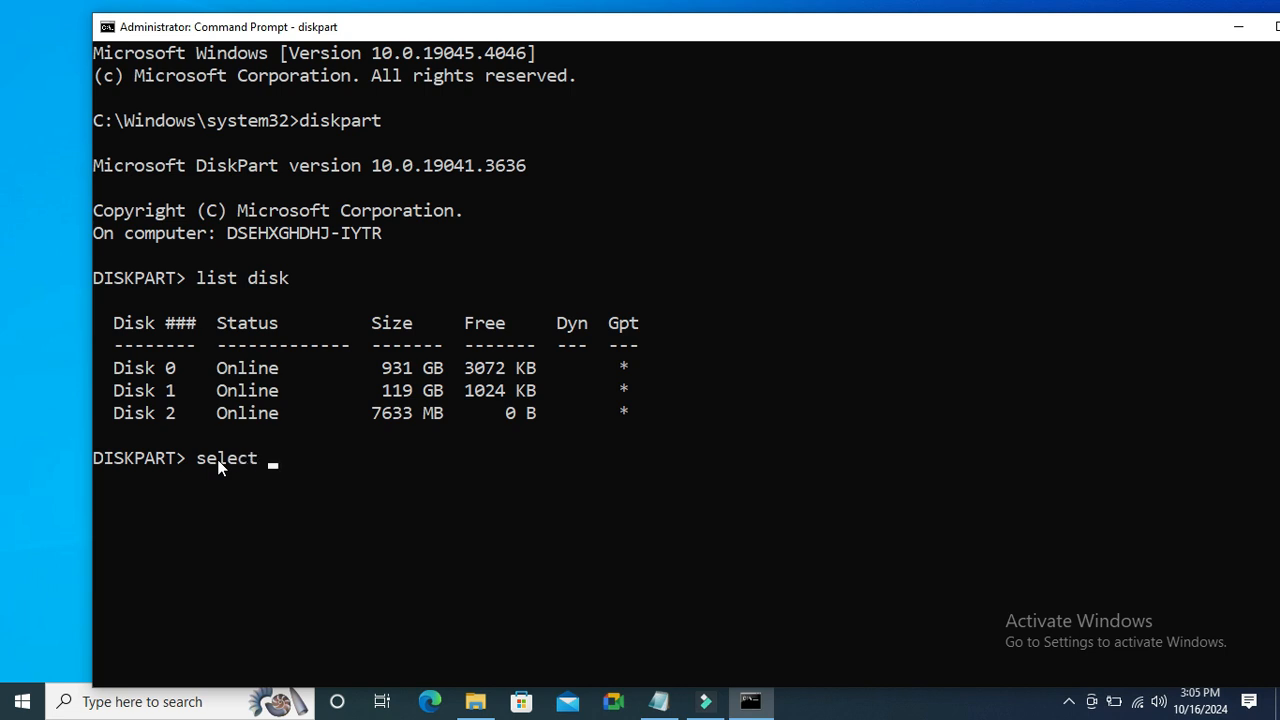
{"action": "type", "text": "disk 2"}
{"action": "type", "text": "attributes disk"}
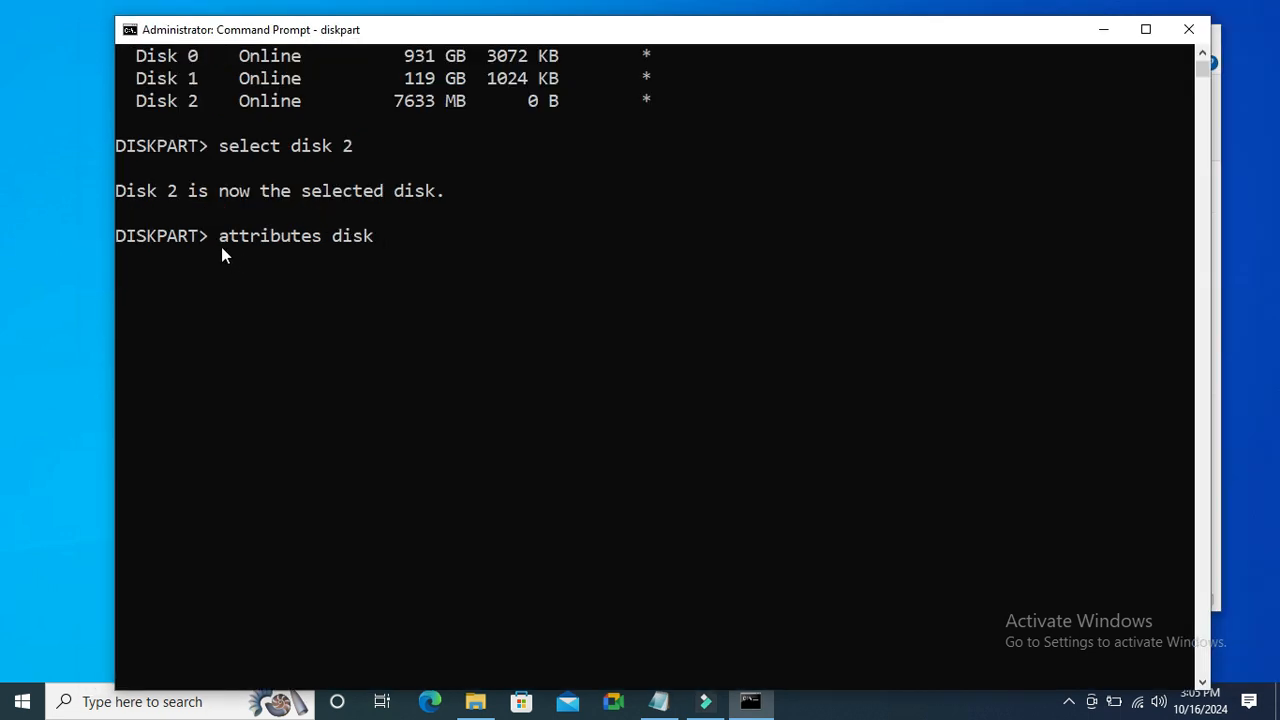
{"action": "mouse_move", "coordinate": [398, 258]}
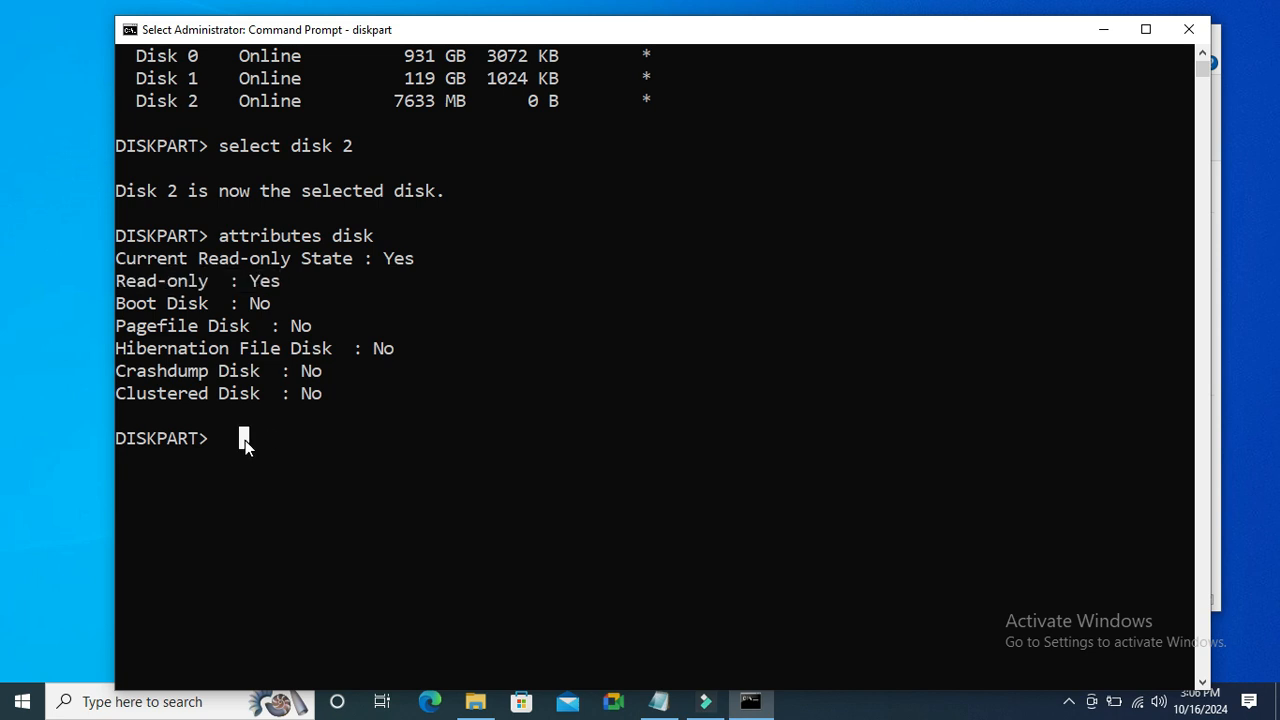
{"action": "mouse_move", "coordinate": [244, 448]}
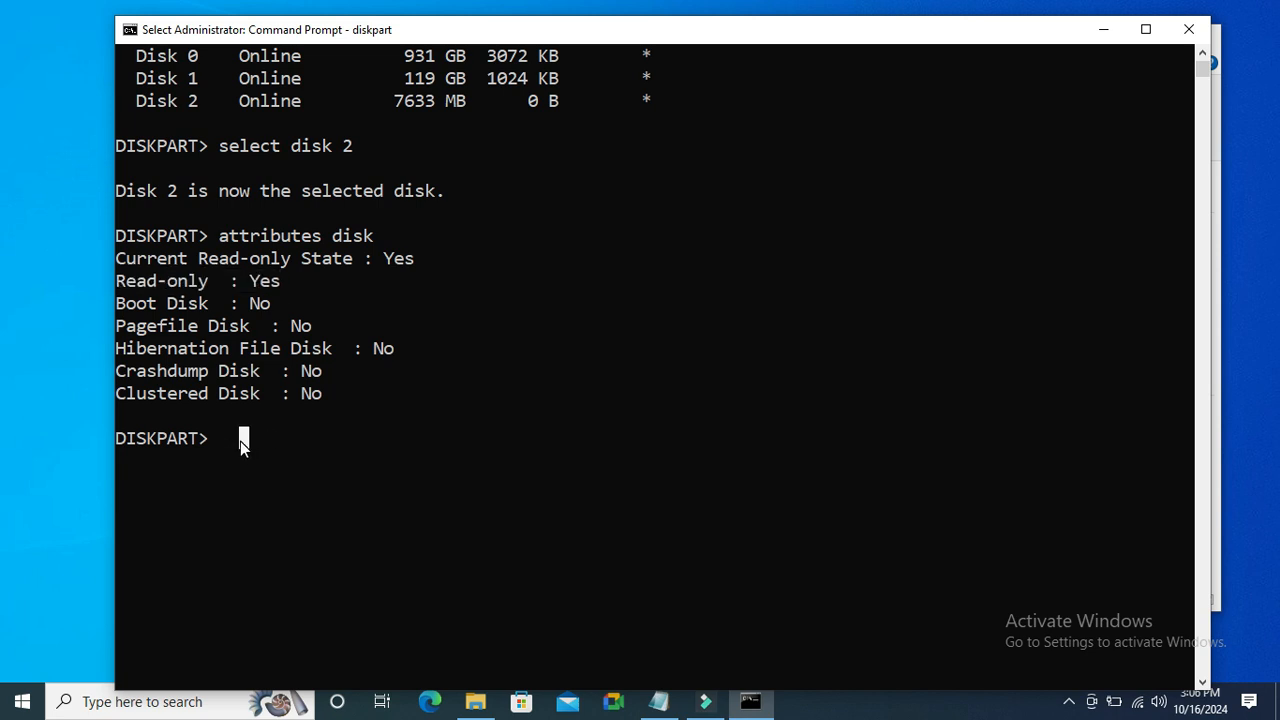
Step: Run 'attributes disk clear readonly' and recheck the disk attributes showing Read-only: No
{"action": "type", "text": "attributes disk"}
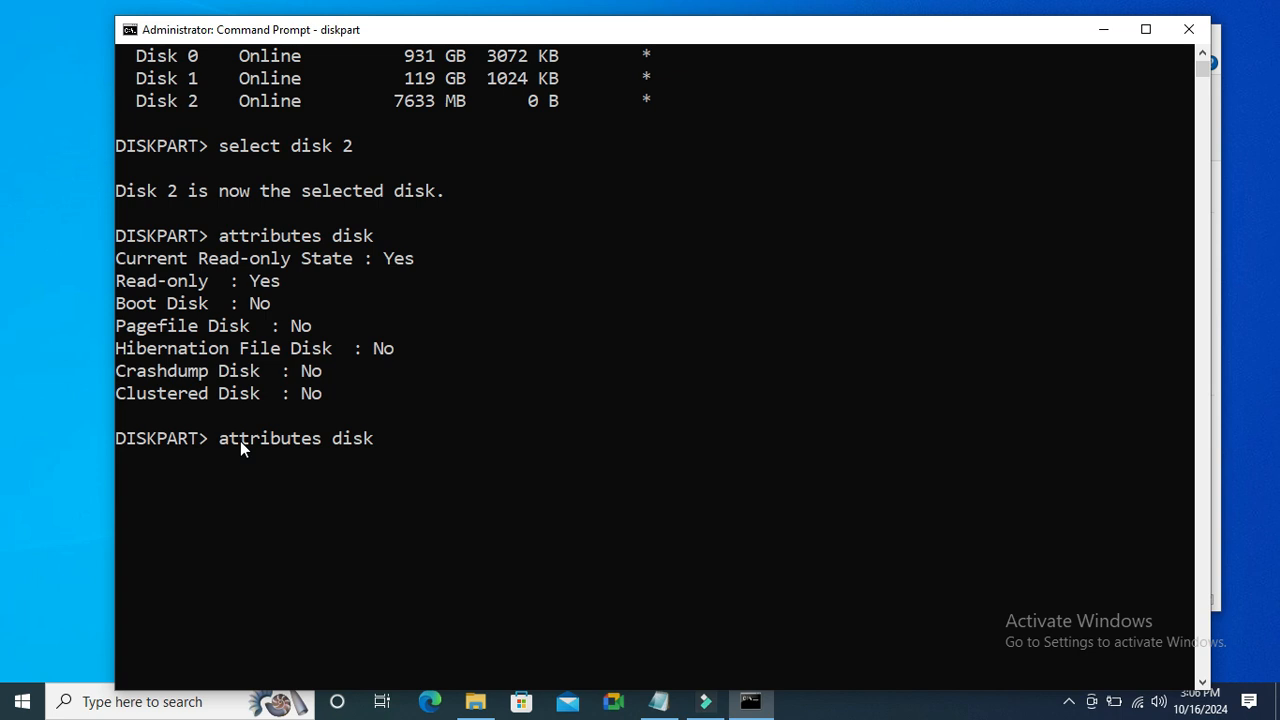
{"action": "type", "text": "c"}
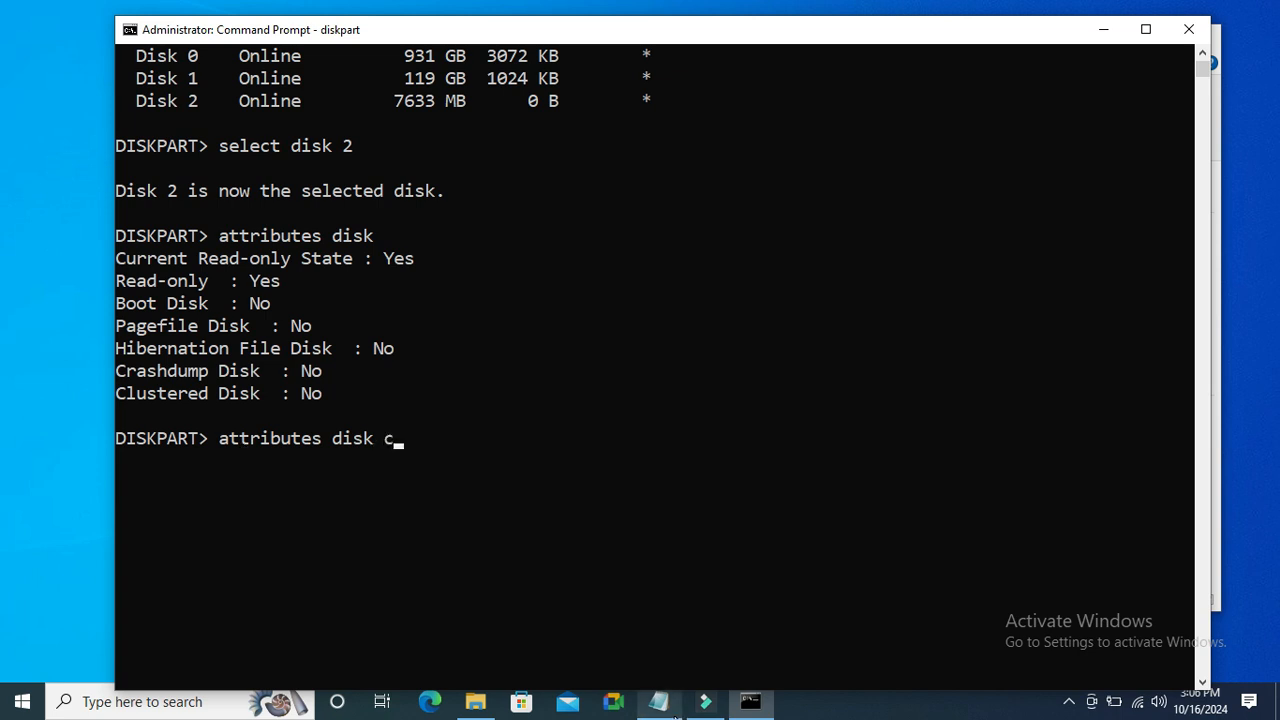
{"action": "type", "text": "lear"}
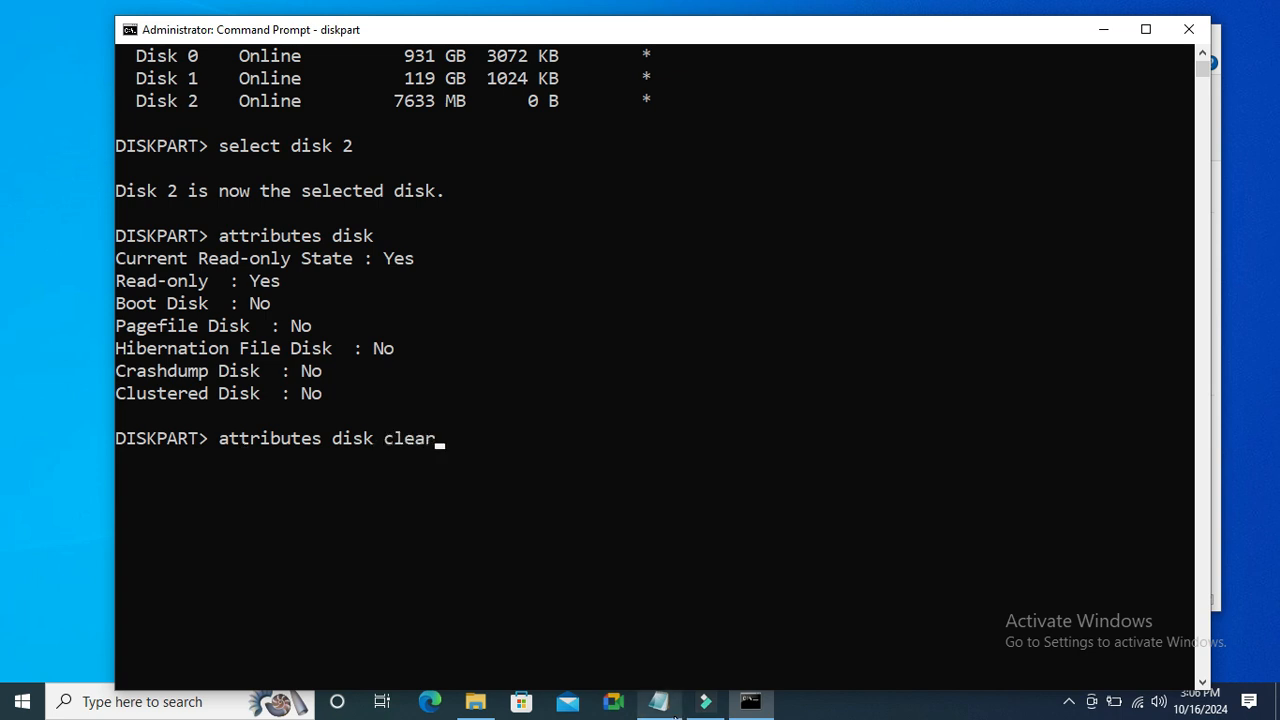
{"action": "type", "text": "read"}
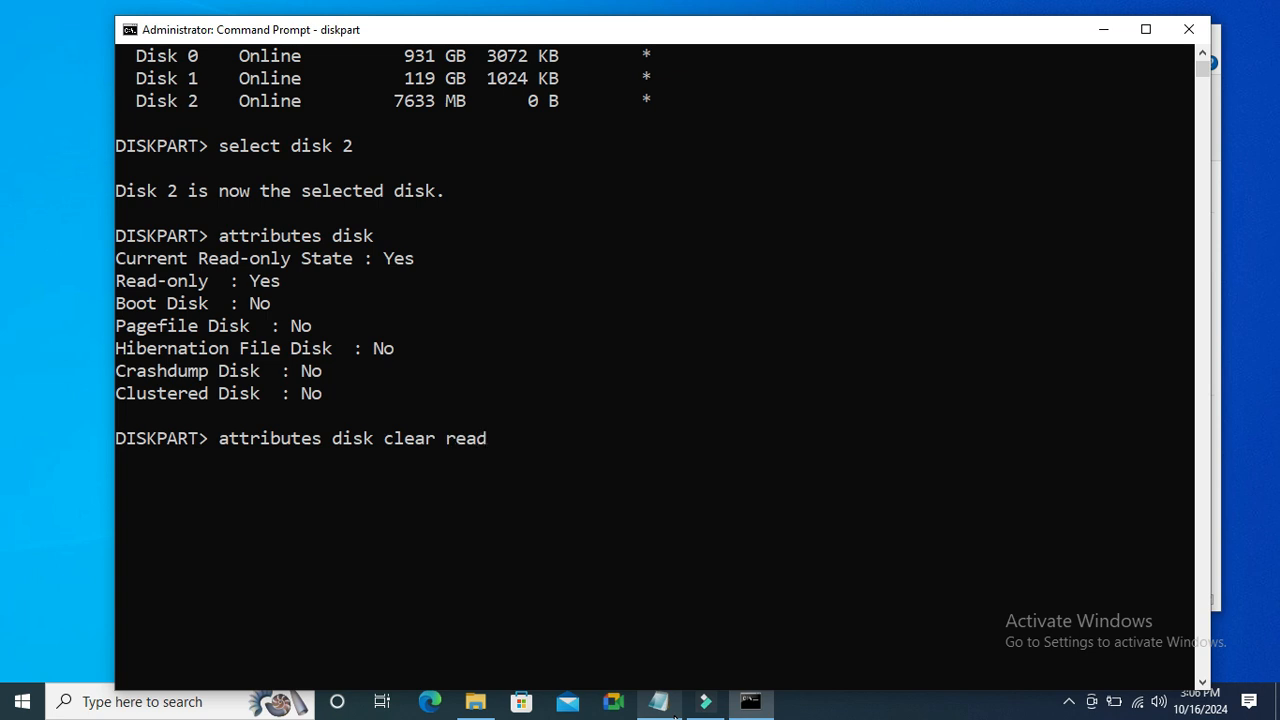
{"action": "type", "text": "on"}
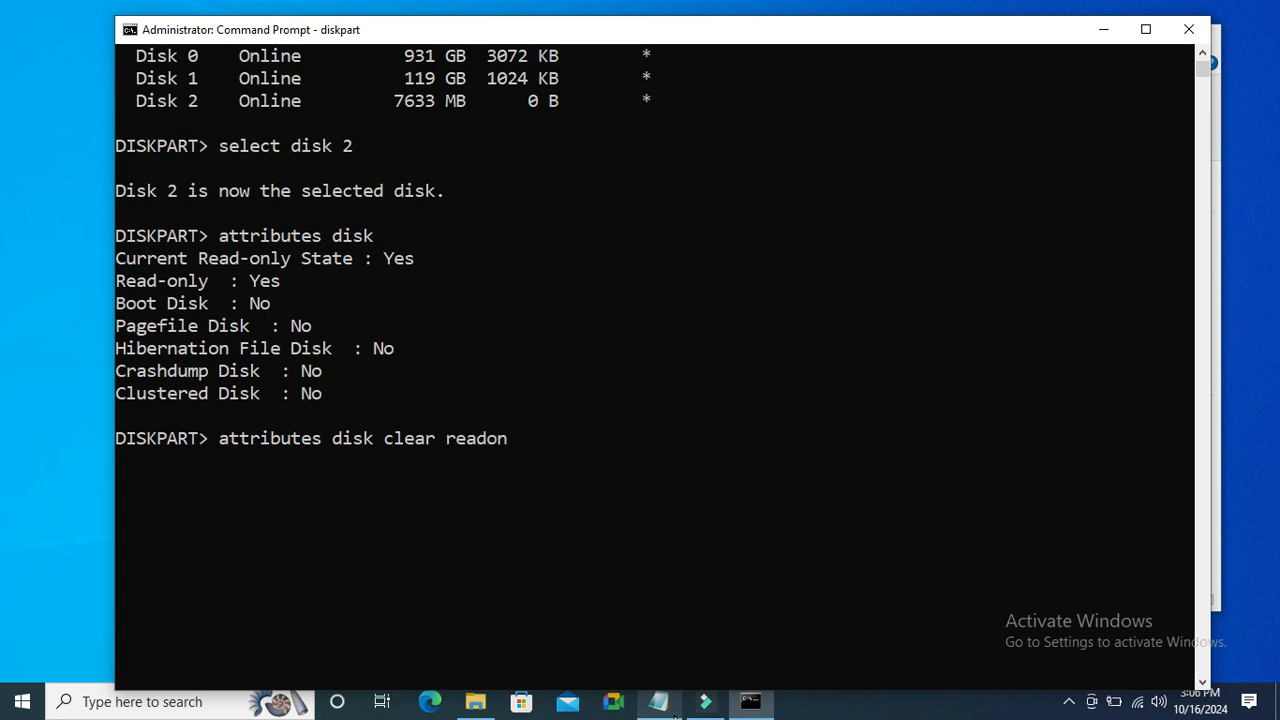
{"action": "type", "text": "ly"}
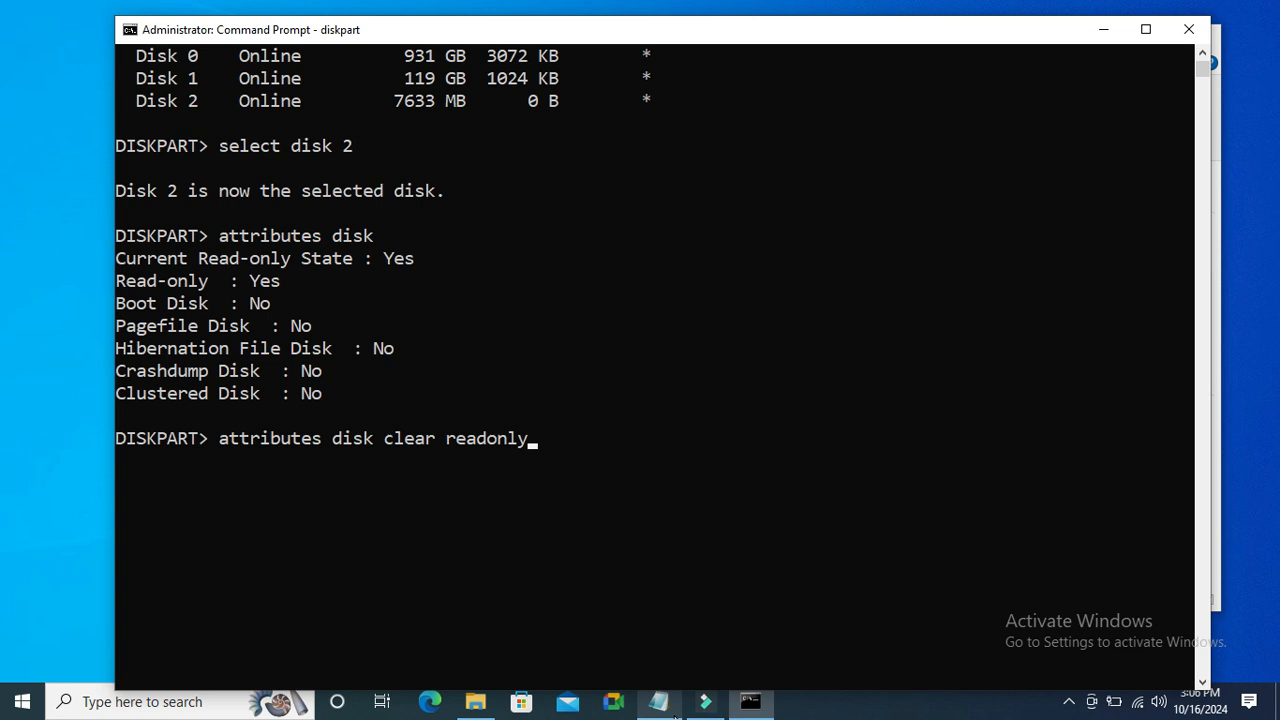
{"action": "key", "text": "enter"}
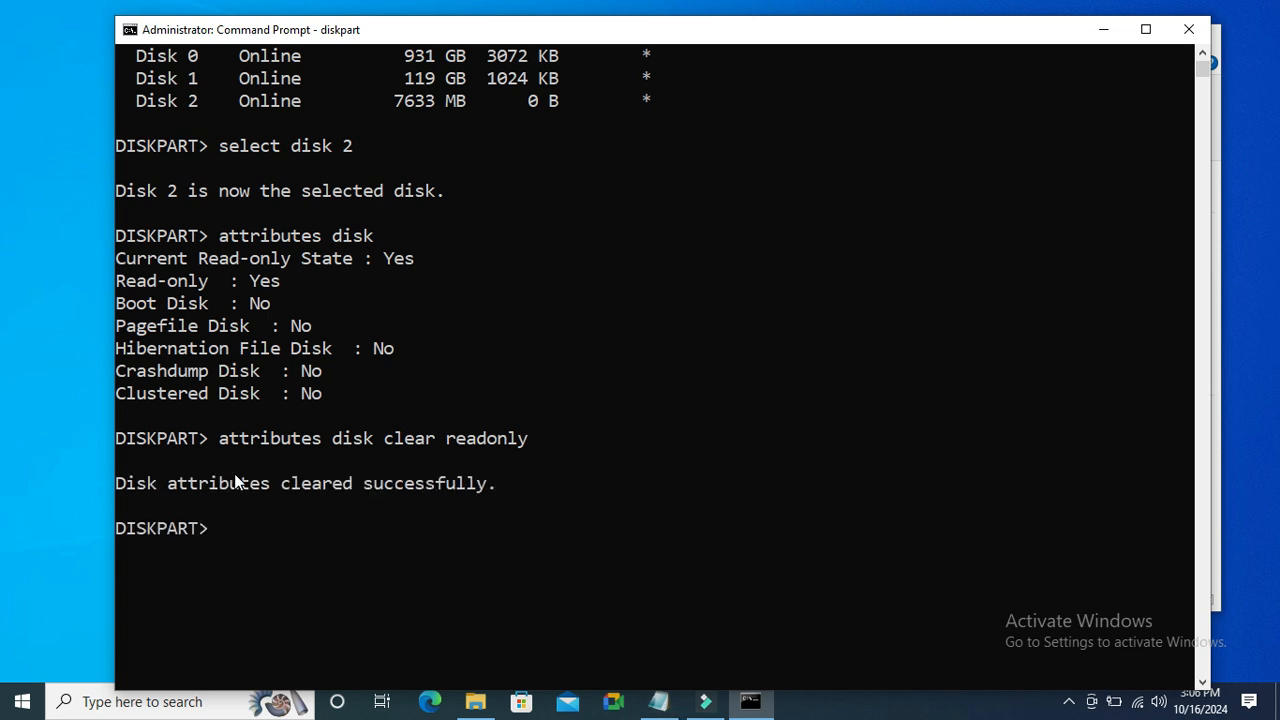
{"action": "mouse_move", "coordinate": [420, 496]}
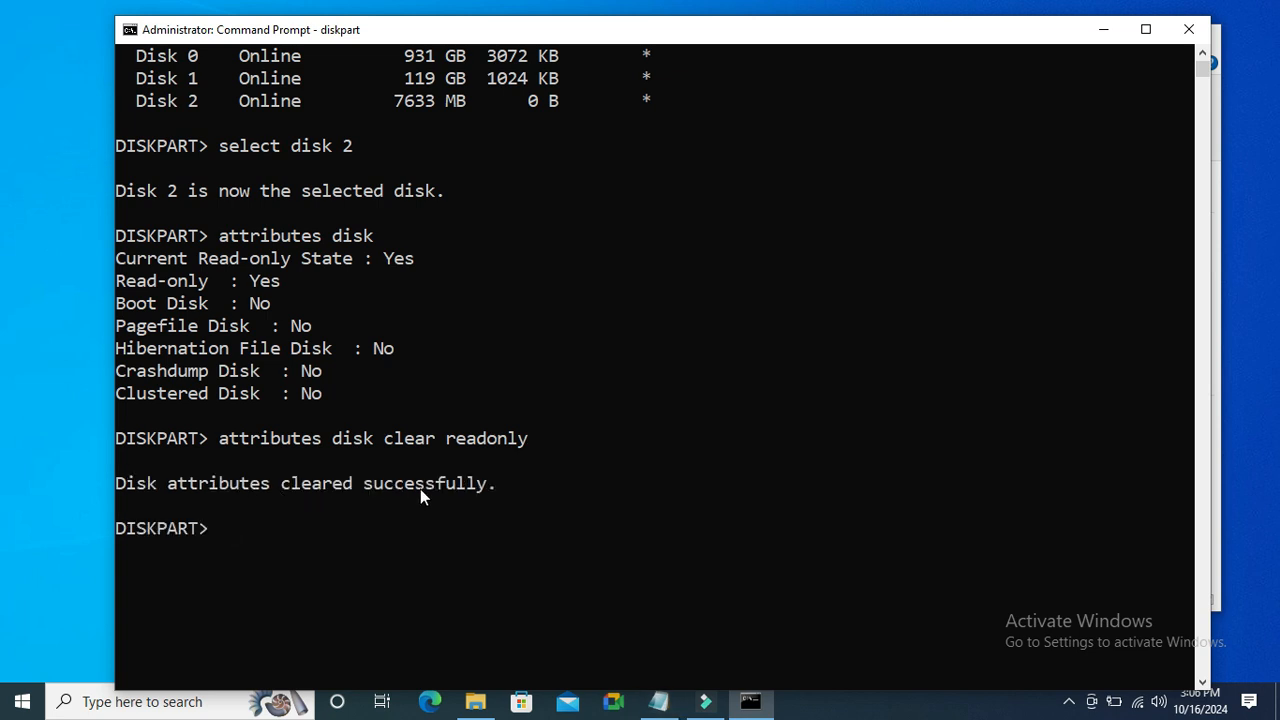
{"action": "mouse_move", "coordinate": [232, 540]}
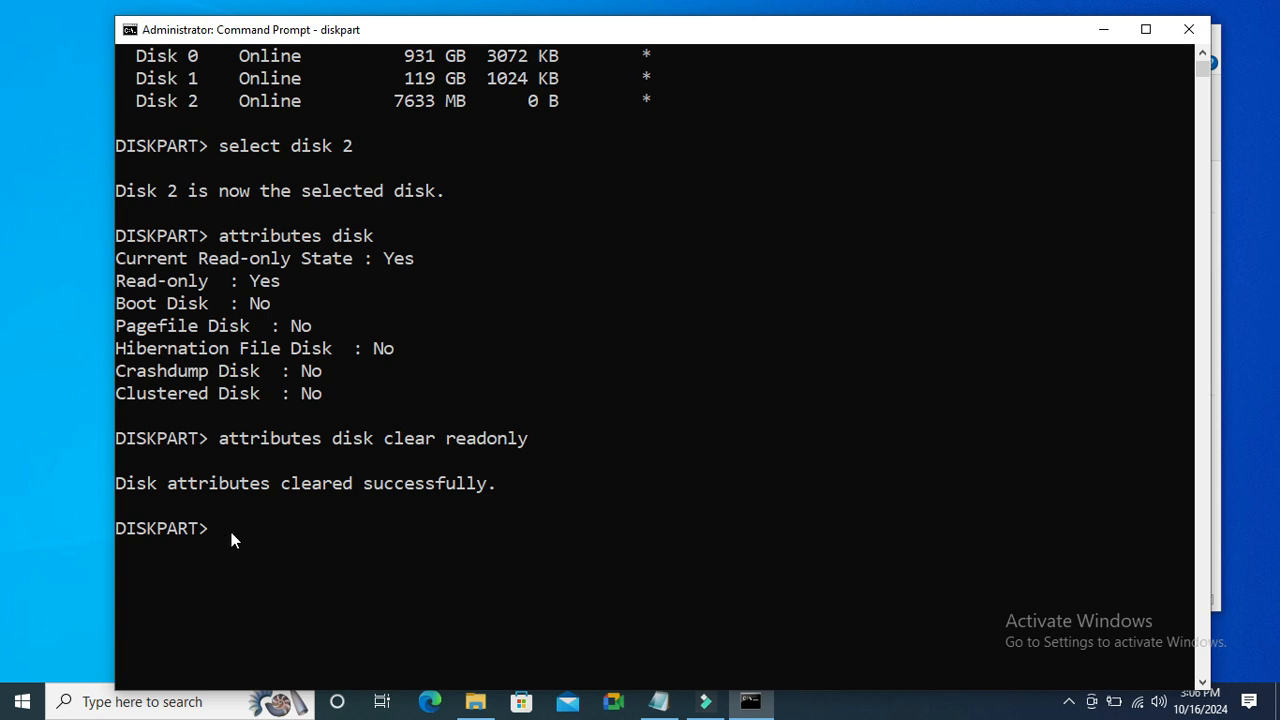
{"action": "type", "text": "attributes disk"}
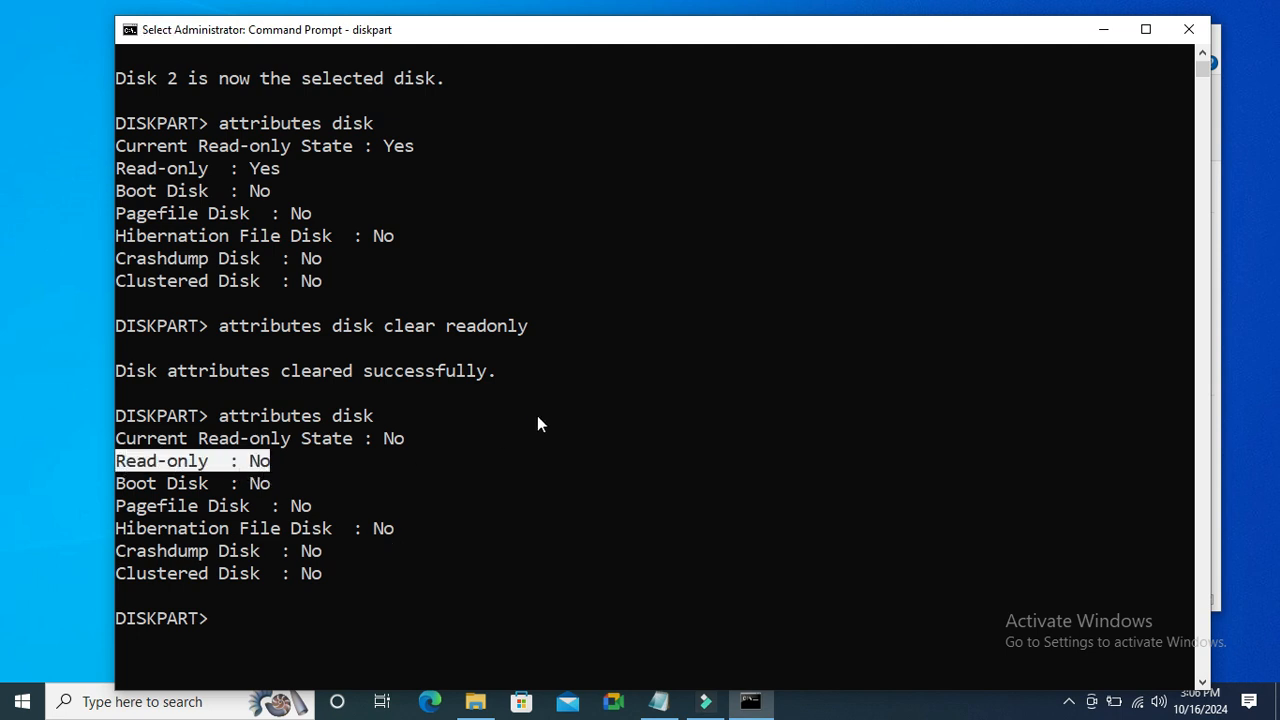
{"action": "mouse_move", "coordinate": [1148, 102]}
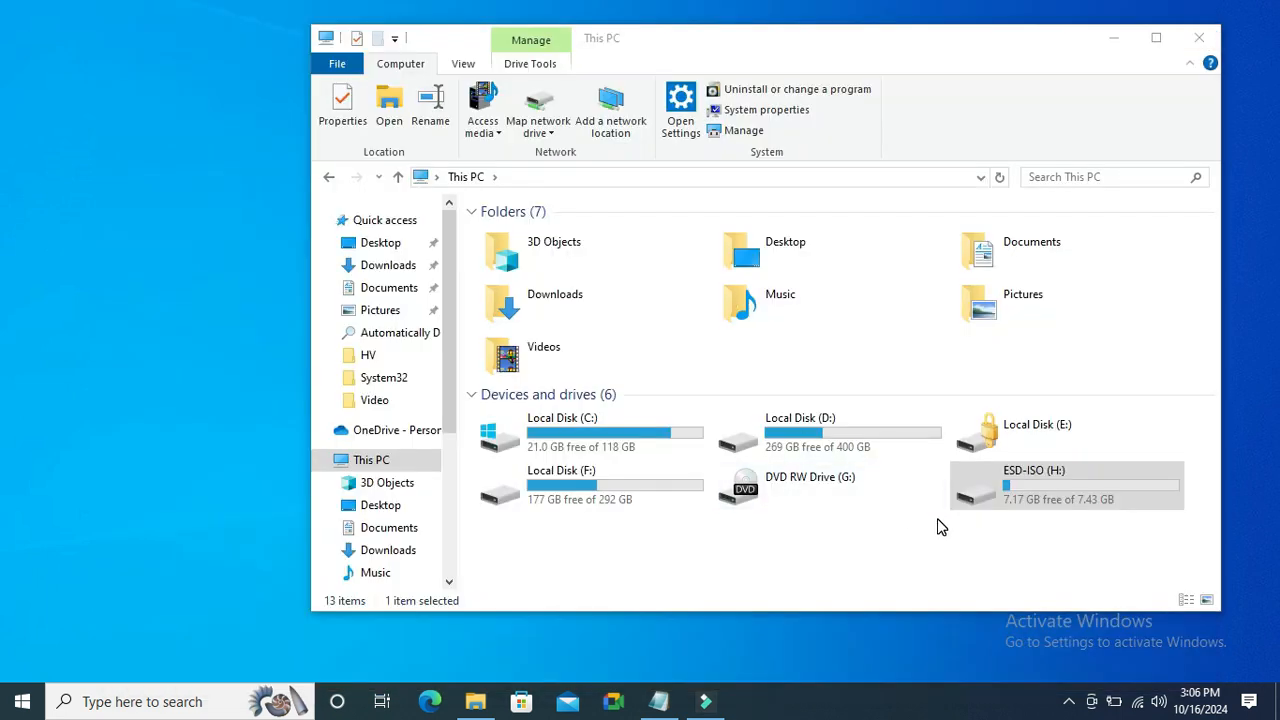
Step: Start a quick FAT32 format of ESD-ISO (H:) and accept the erase-all-data warning
{"action": "left_click", "coordinate": [1064, 486]}
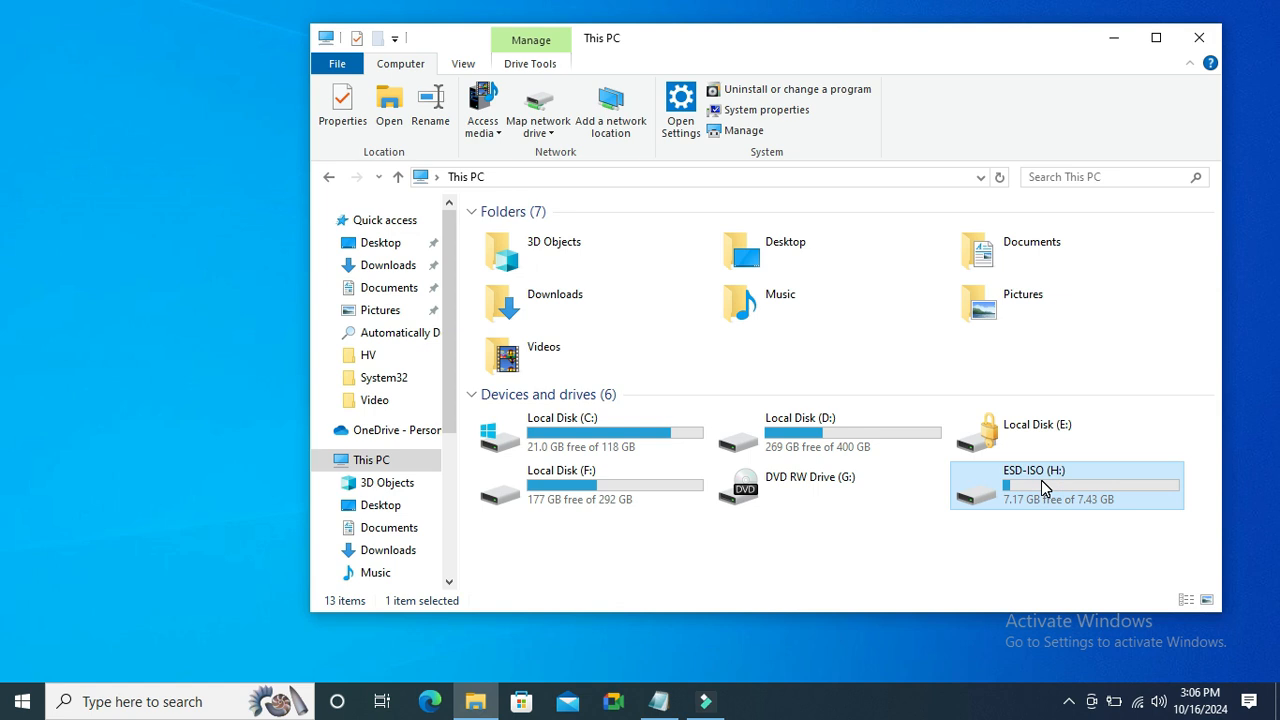
{"action": "right_click", "coordinate": [1064, 486]}
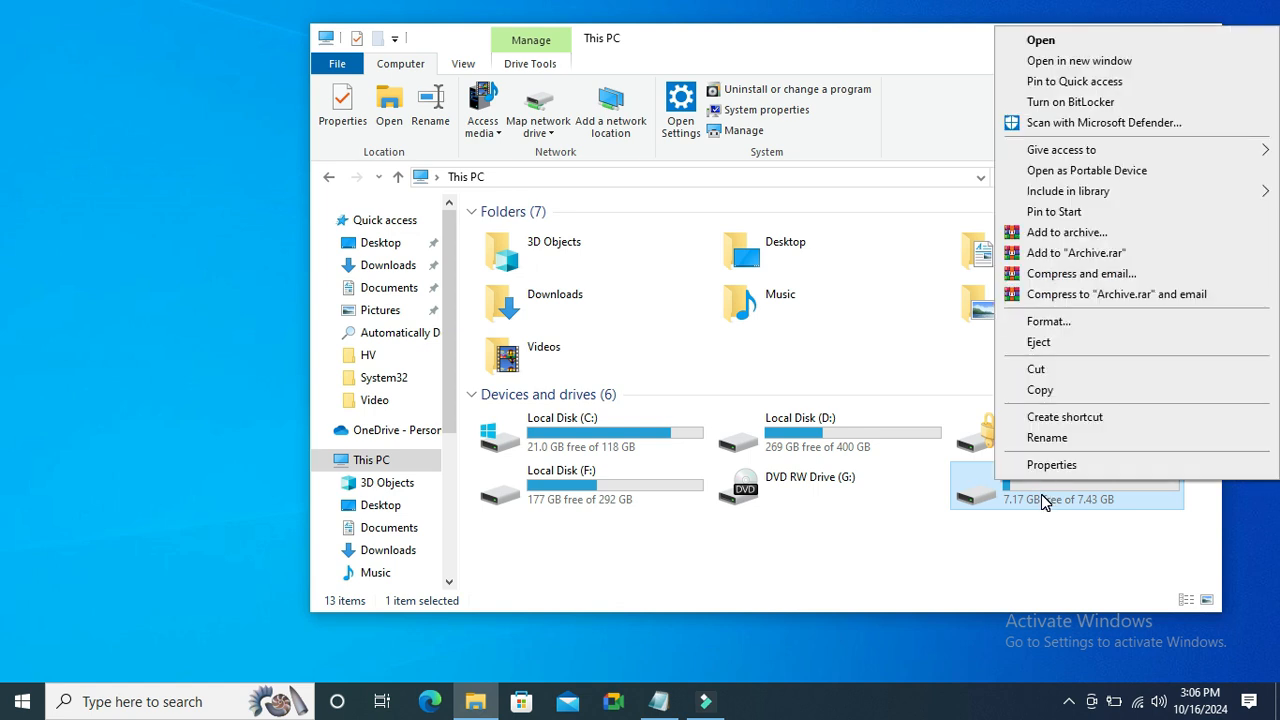
{"action": "mouse_move", "coordinate": [1048, 320]}
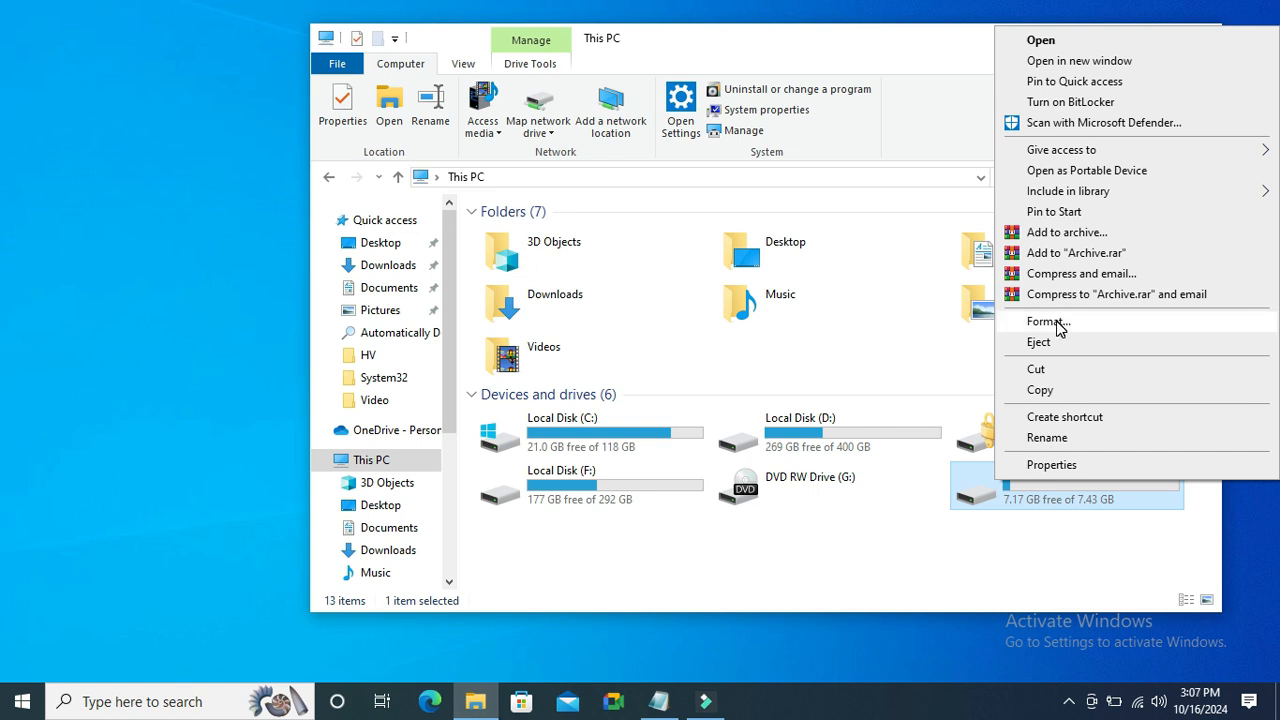
{"action": "left_click", "coordinate": [1048, 320]}
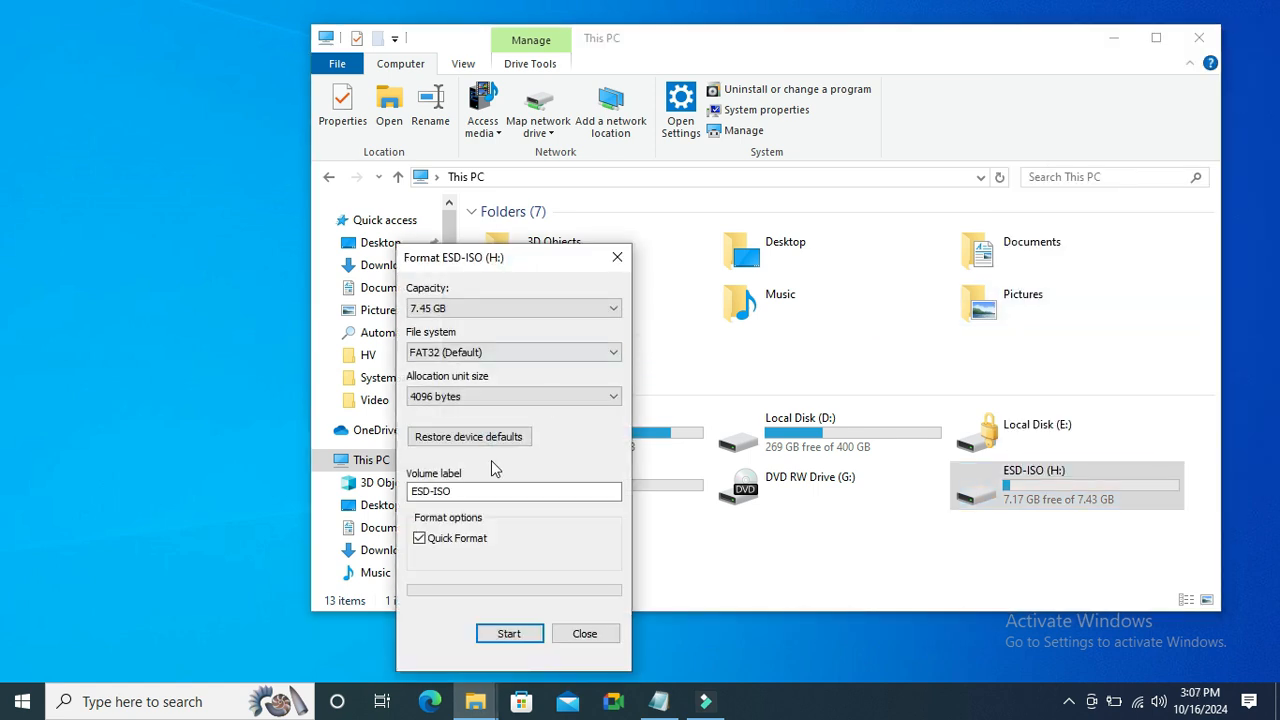
{"action": "left_click", "coordinate": [508, 632]}
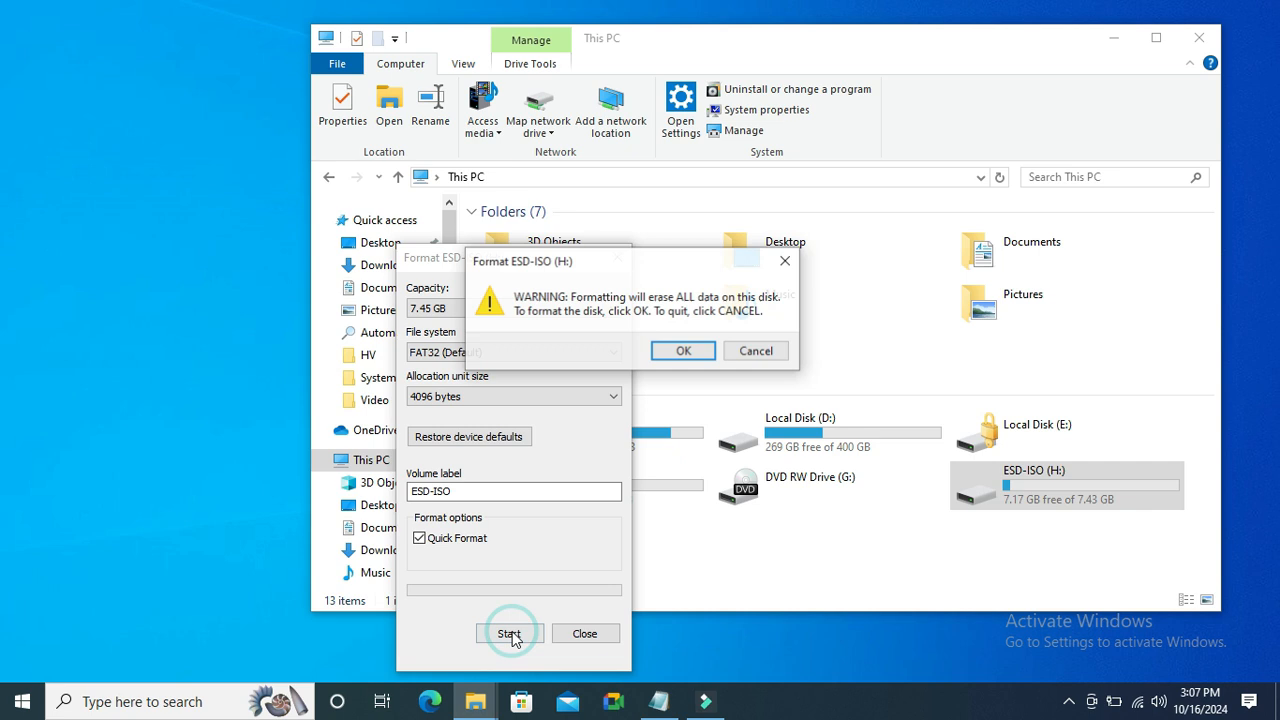
{"action": "mouse_move", "coordinate": [684, 352]}
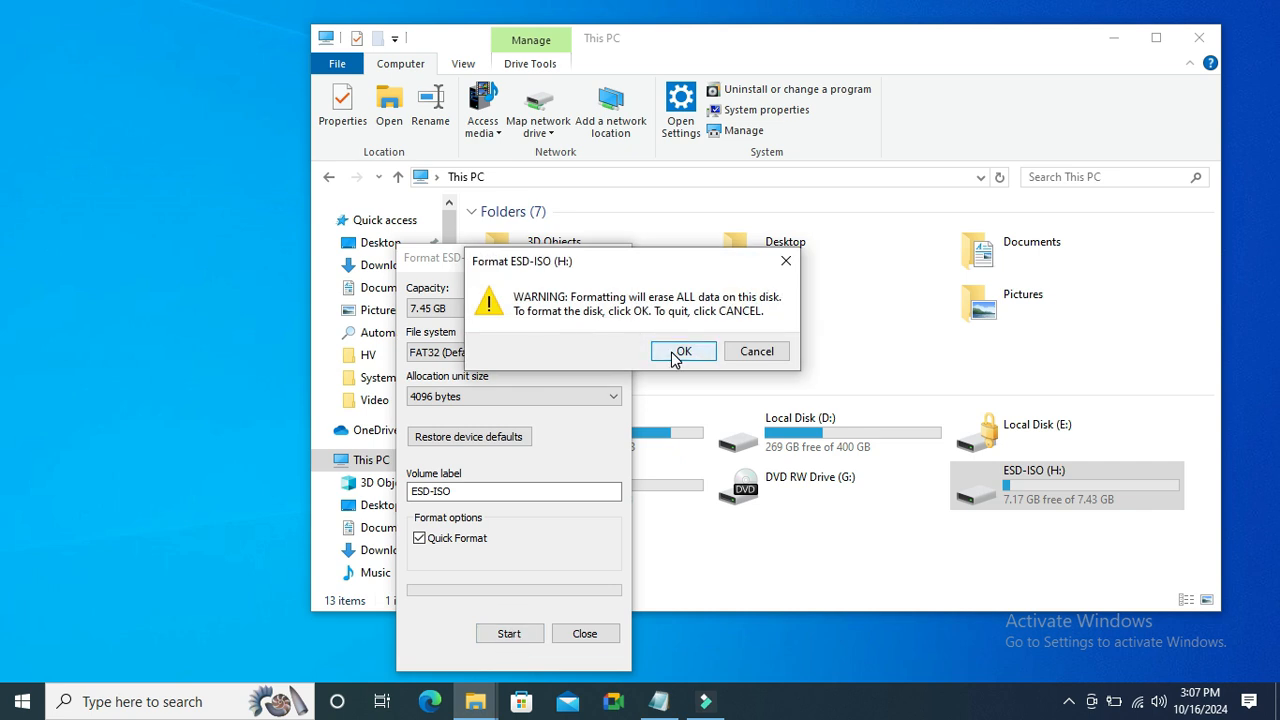
{"action": "left_click", "coordinate": [684, 352]}
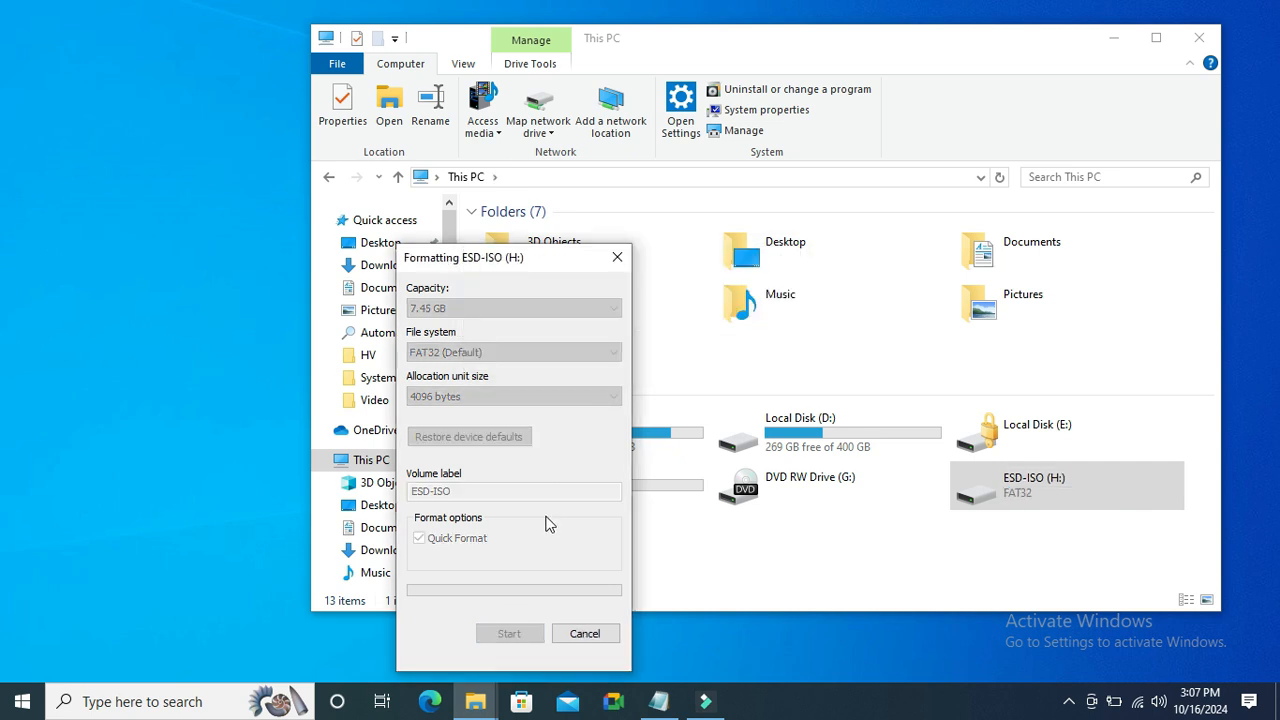